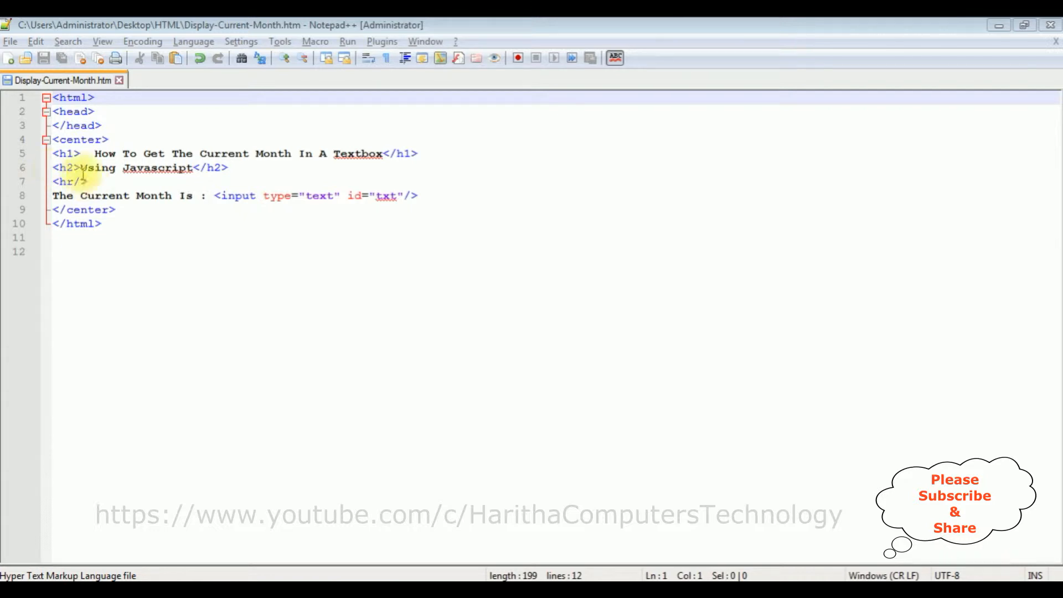
mouse_move(237, 195)
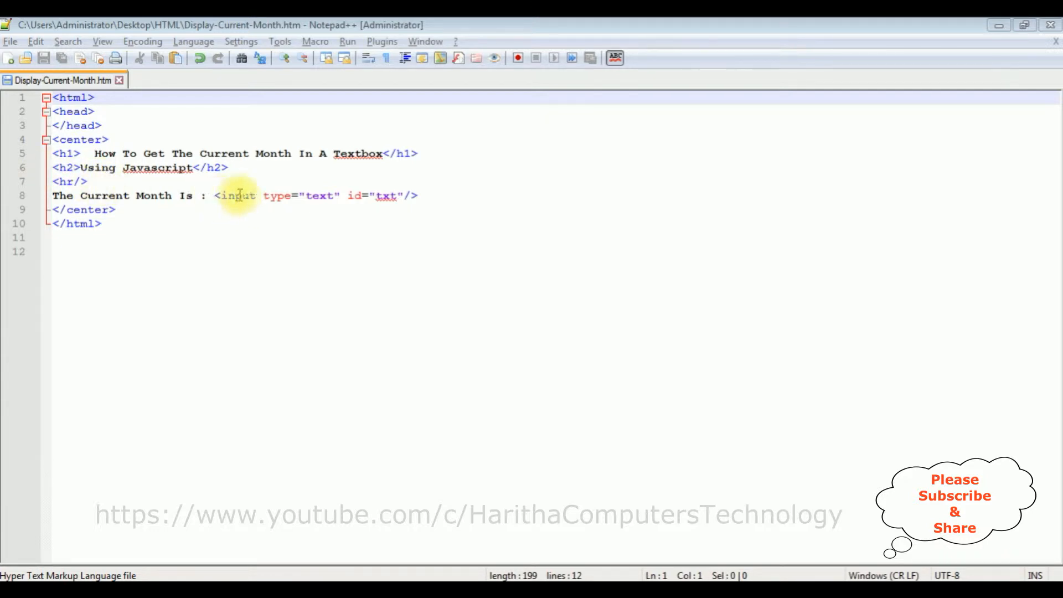
mouse_move(385, 199)
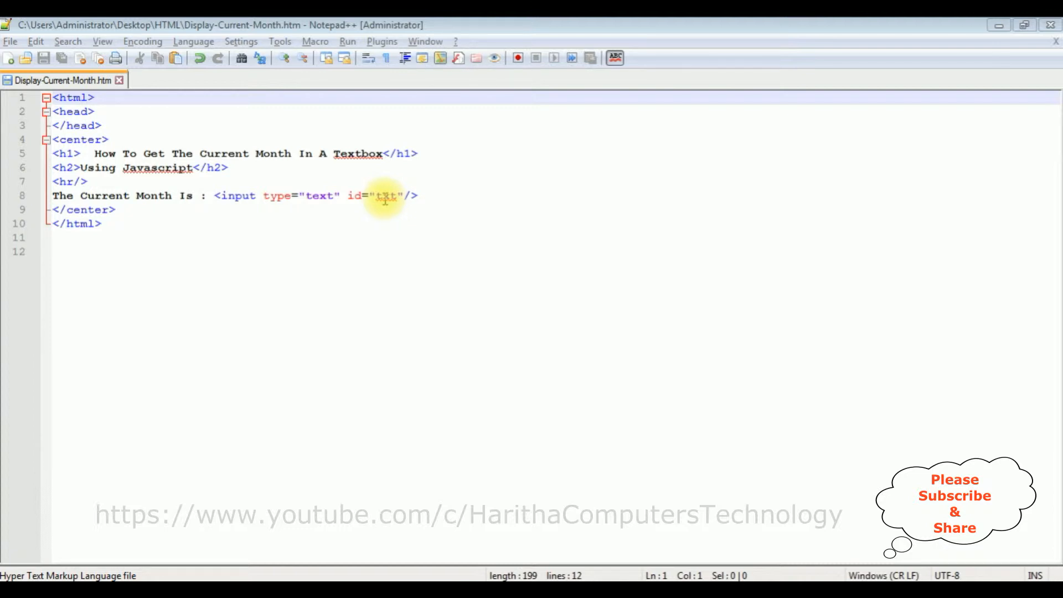
mouse_move(333, 206)
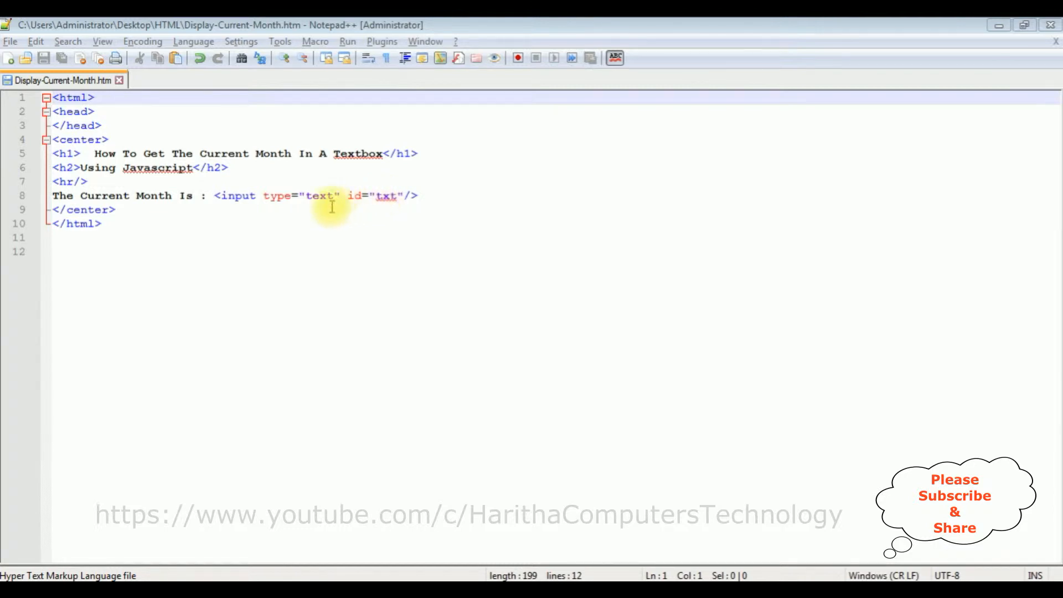
mouse_move(361, 199)
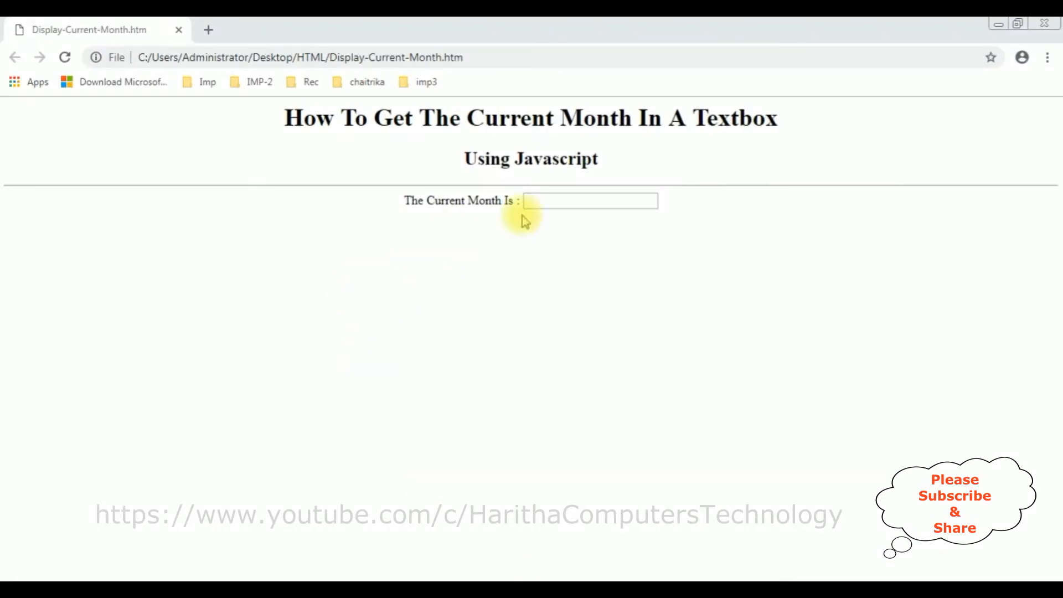
mouse_move(551, 336)
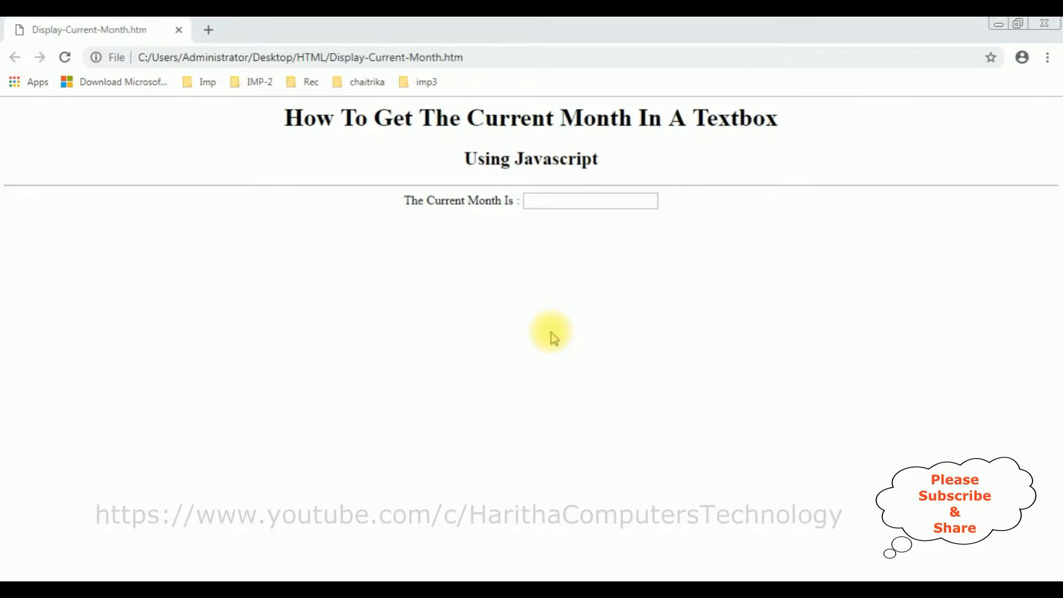
mouse_move(526, 352)
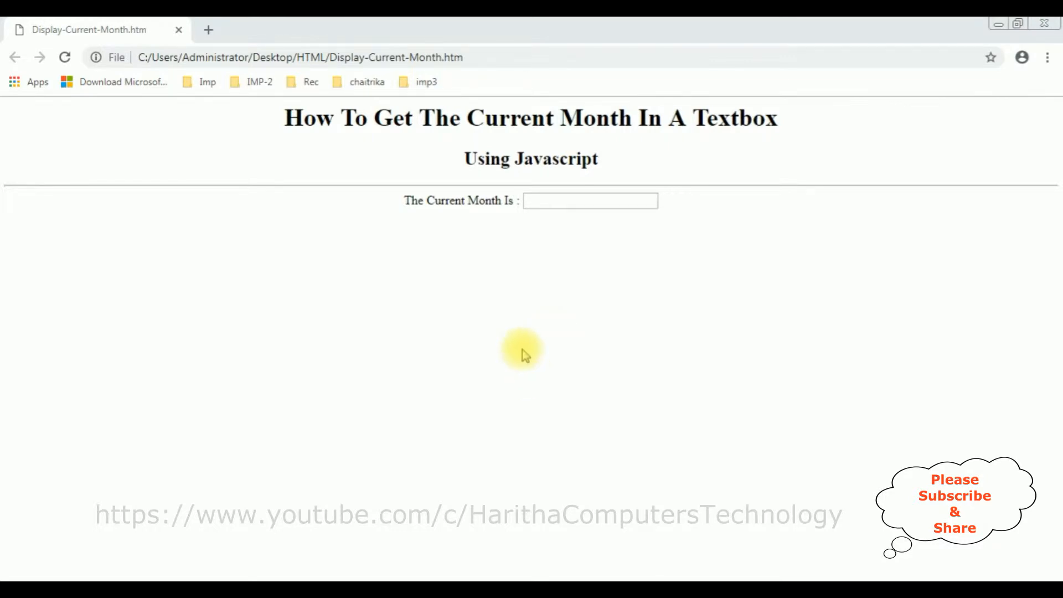
mouse_move(549, 243)
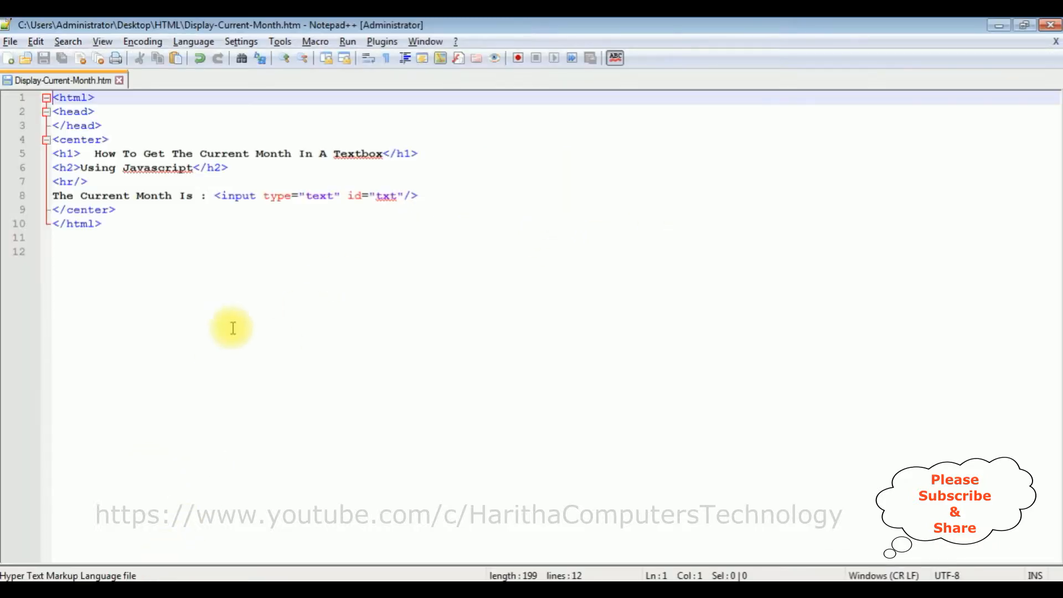
- After the textbox line, add a <script></script> block starting the var getmonths= declaration
click(423, 197)
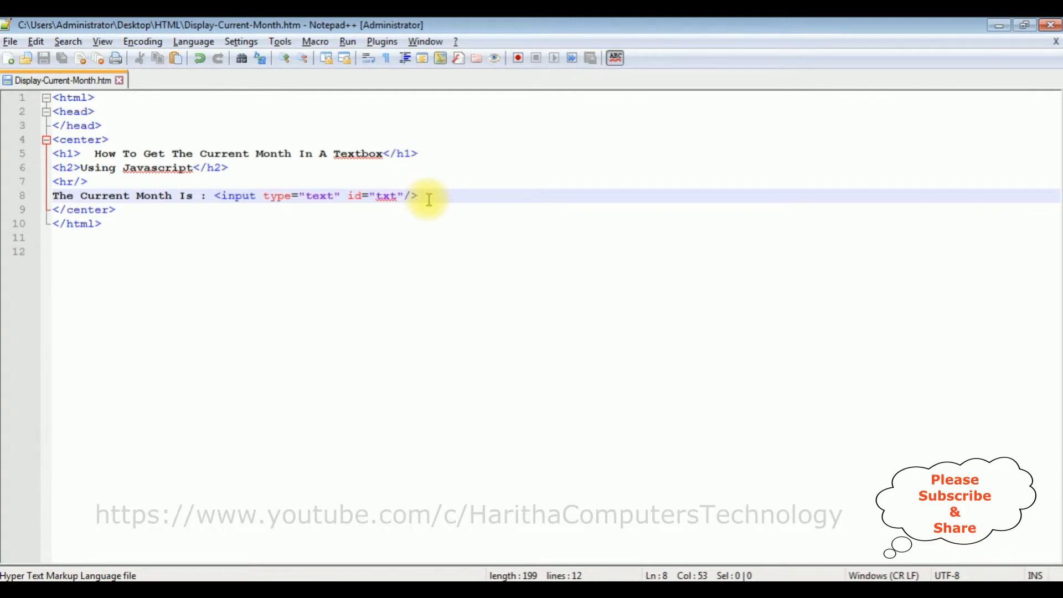
text(<Script>)
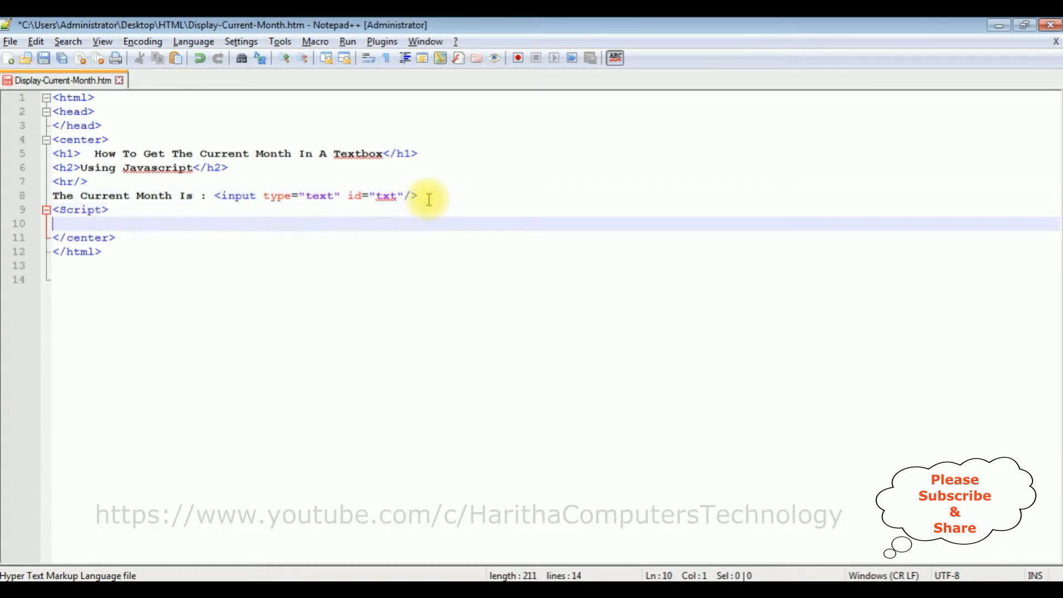
text(</script>)
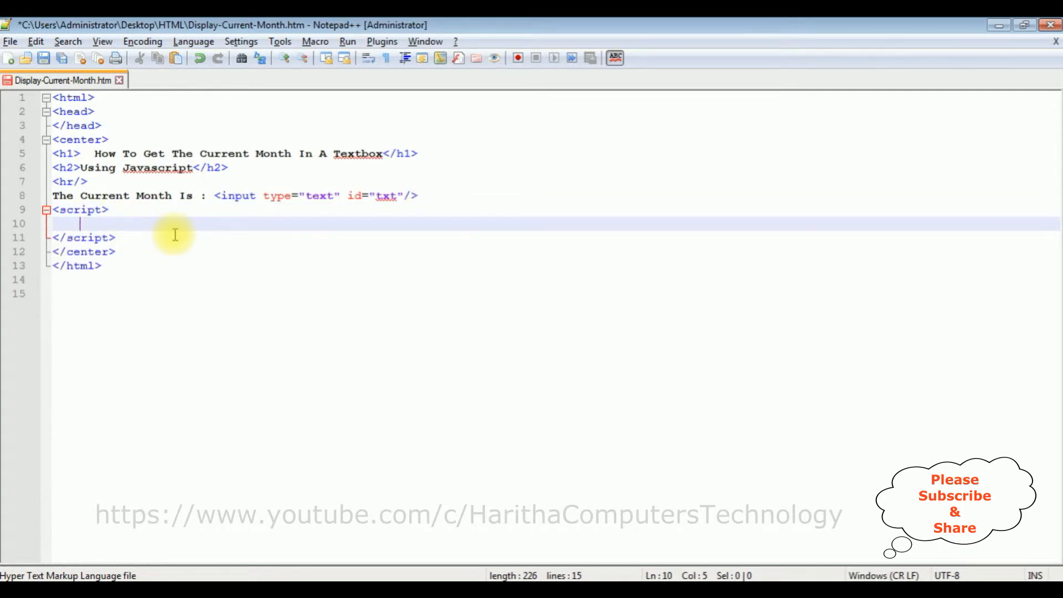
text(var getmo)
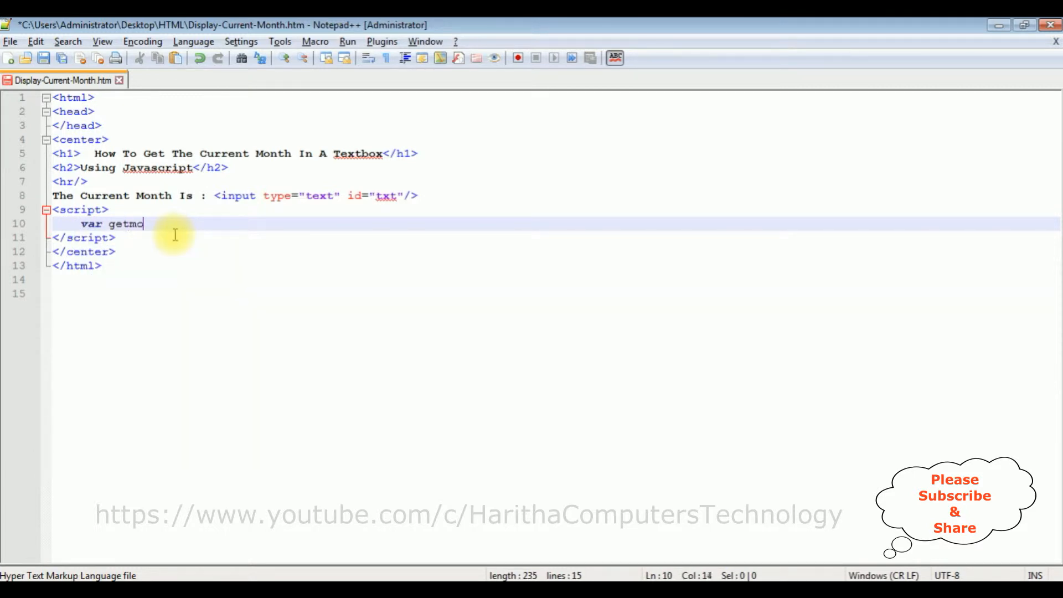
text(nths=)
text([)
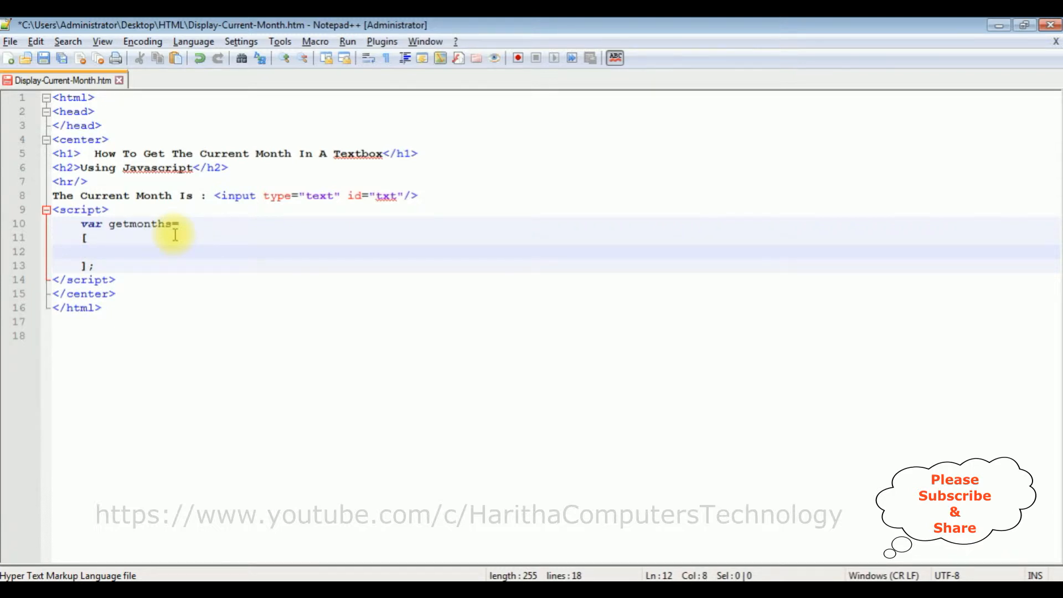
- Fill the getmonths array with quoted "January" through "June", comma-separated
text("Jan")
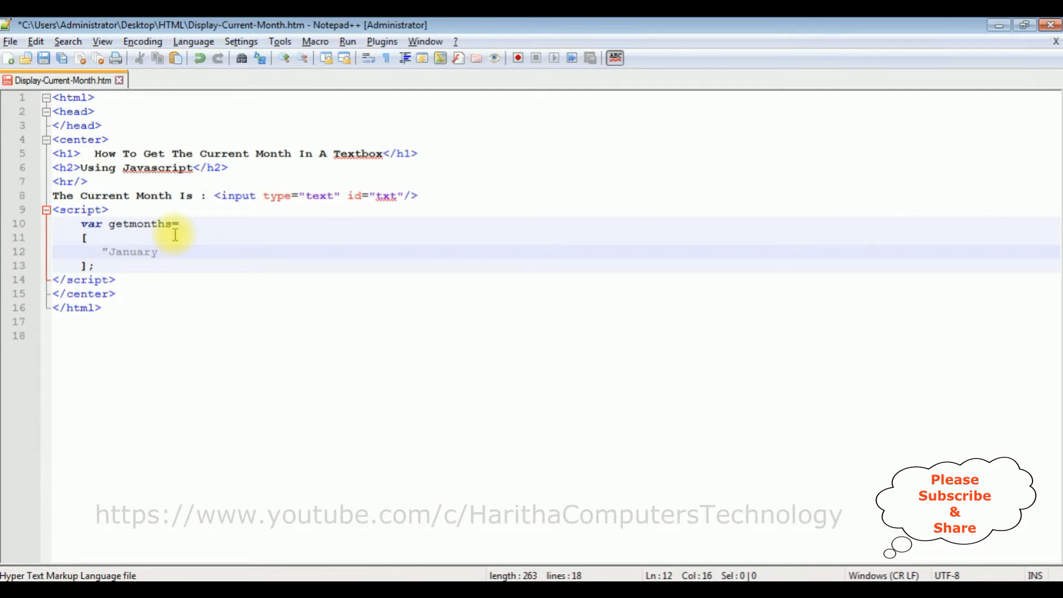
text(",)
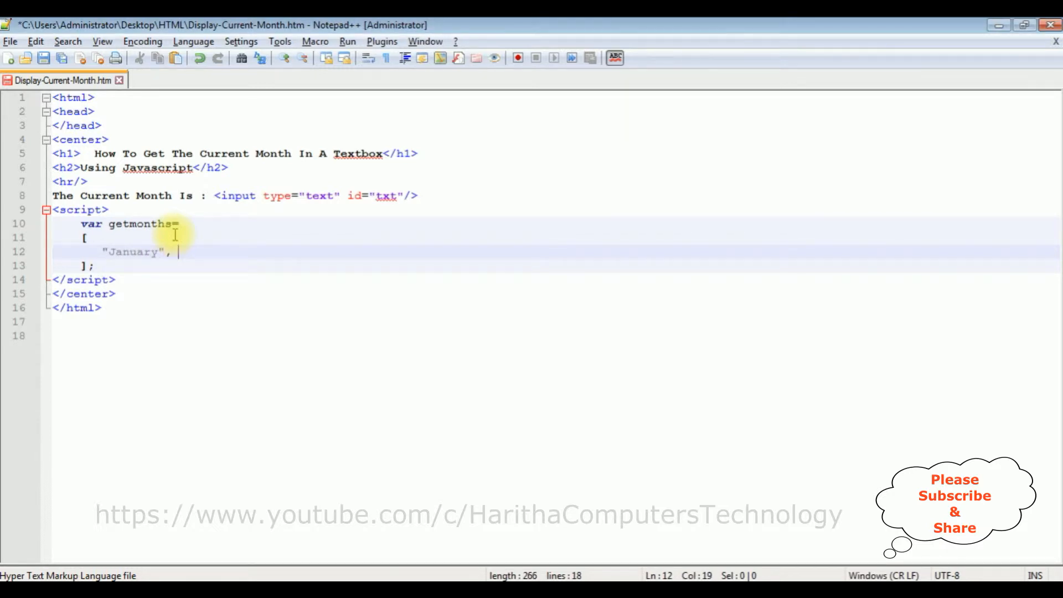
text("")
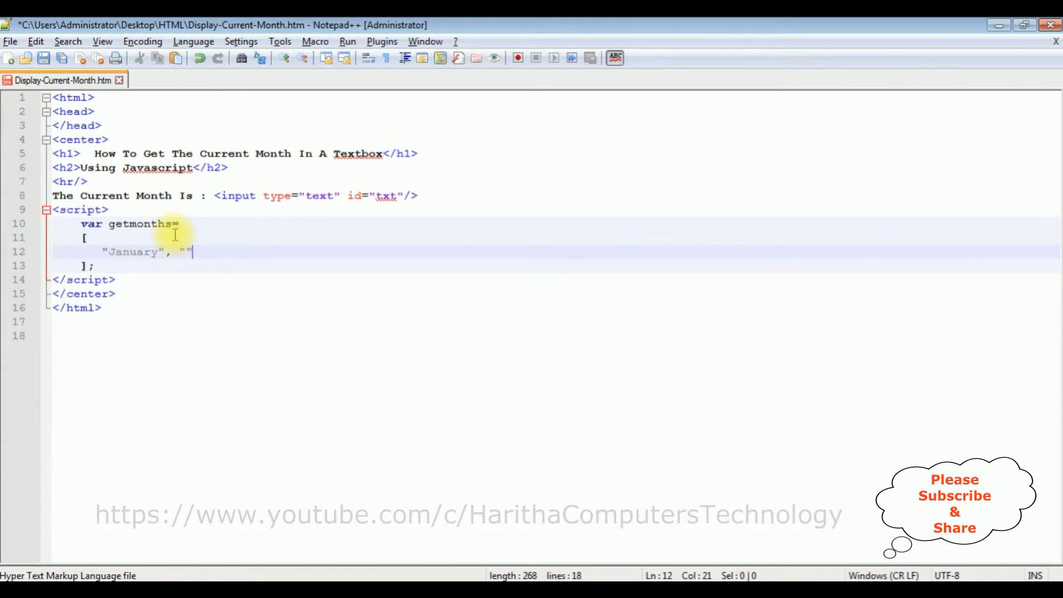
text(Feb)
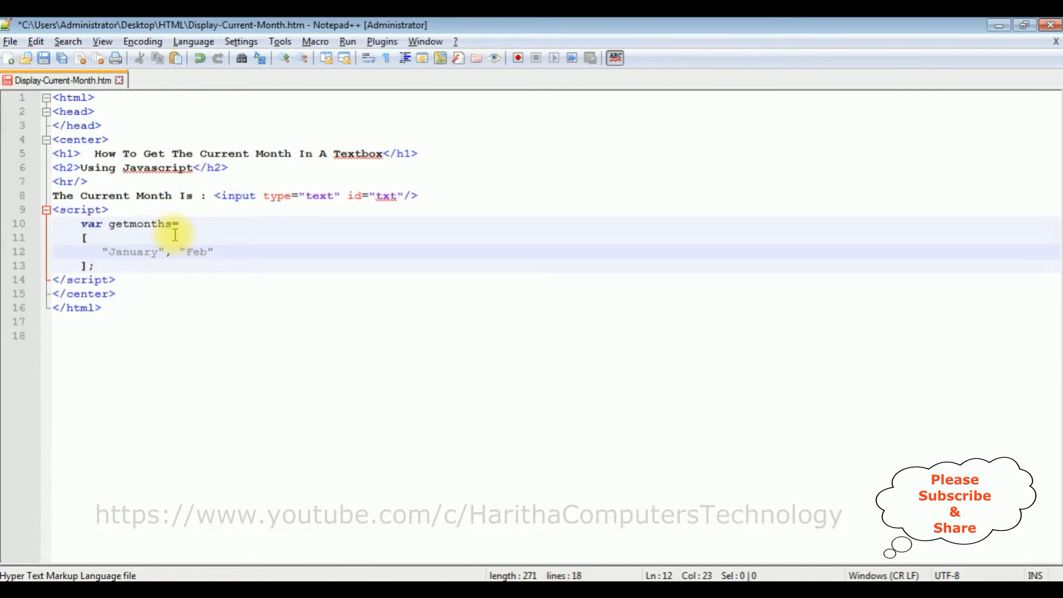
text(ruary)
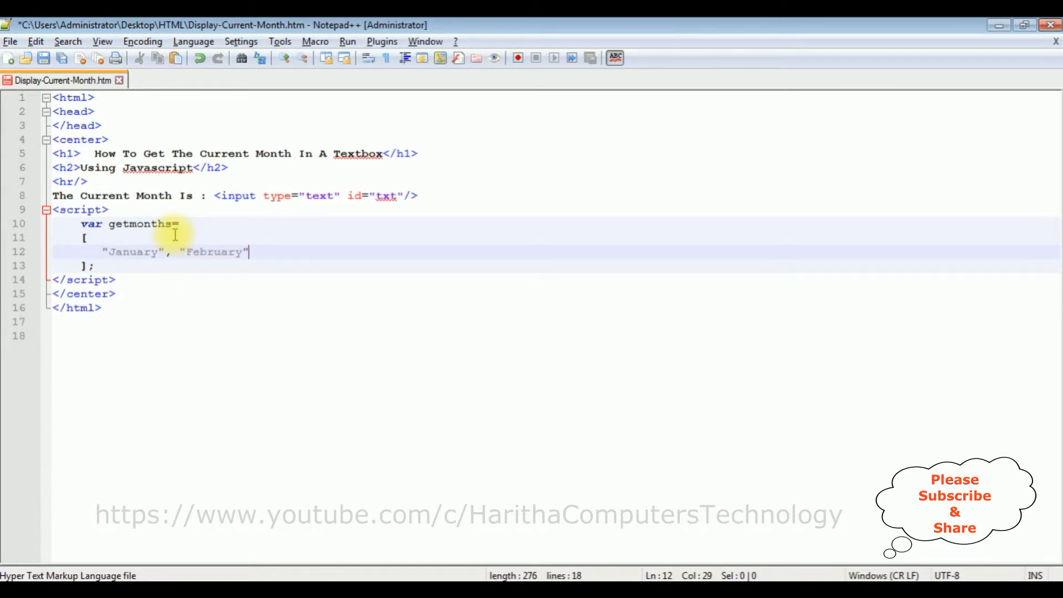
text(, "")
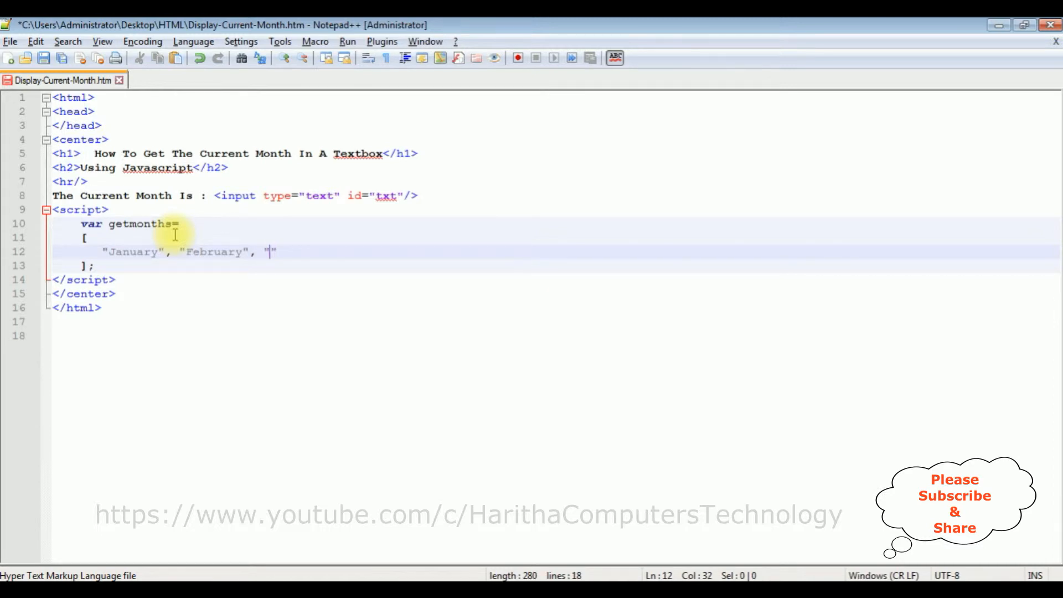
text(March)
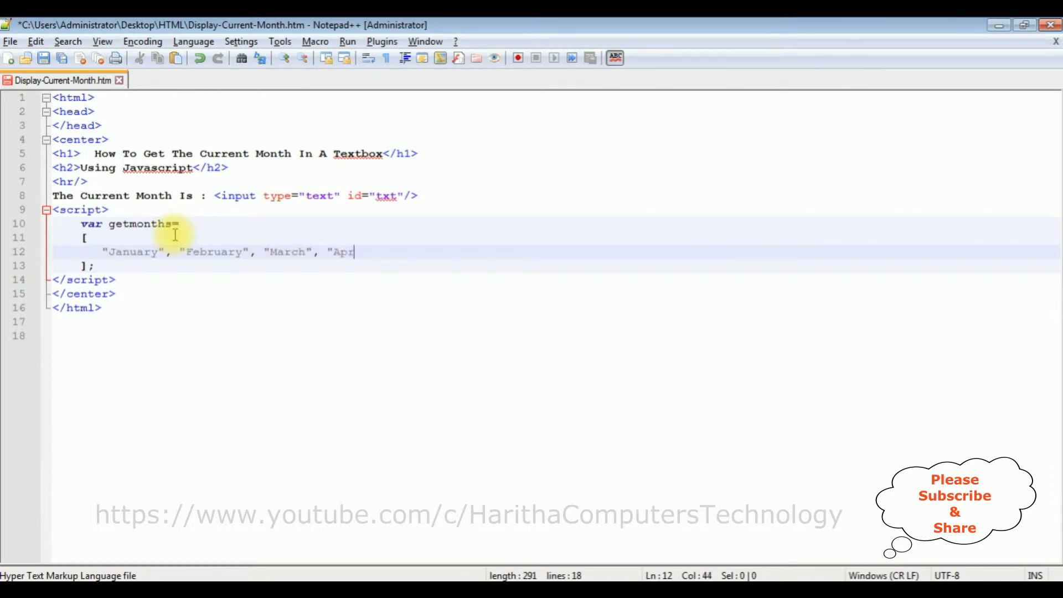
text(il")
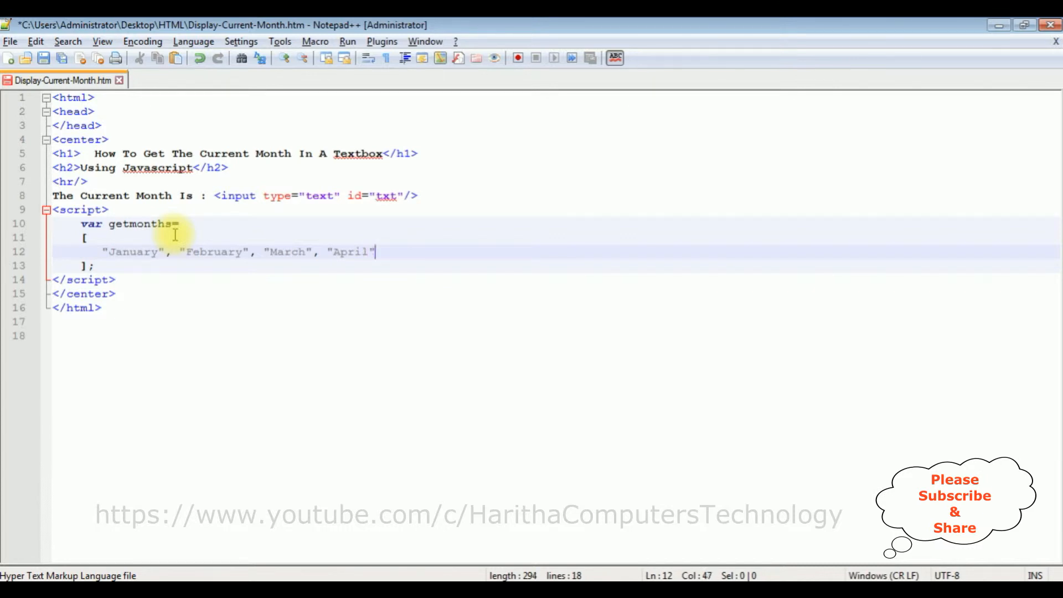
text(, "")
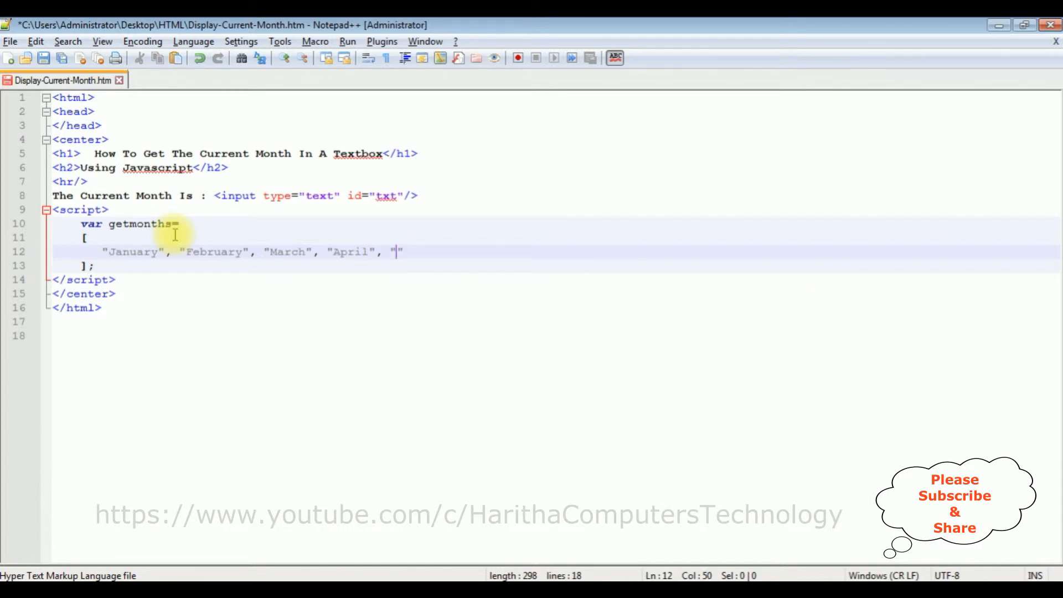
text(May)
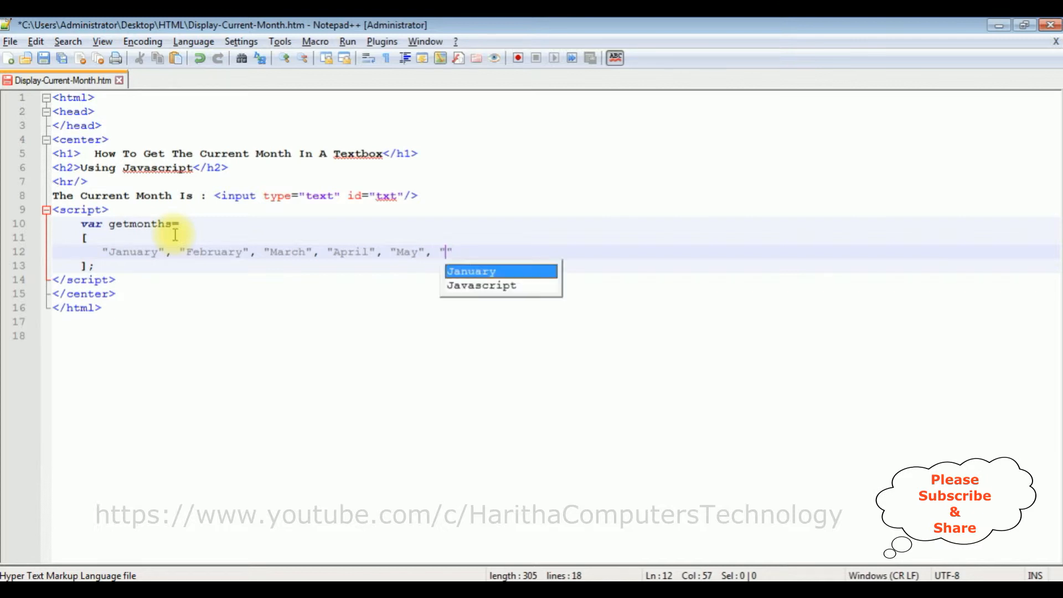
text(June",)
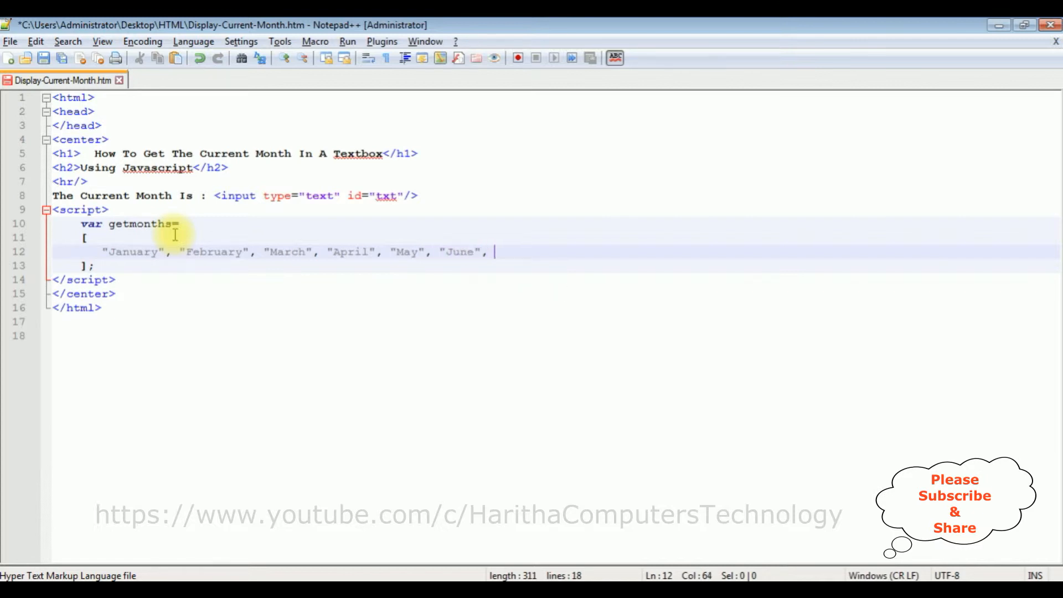
- Continue the array with "July" through "December" and end with a new line below it
text("Ju")
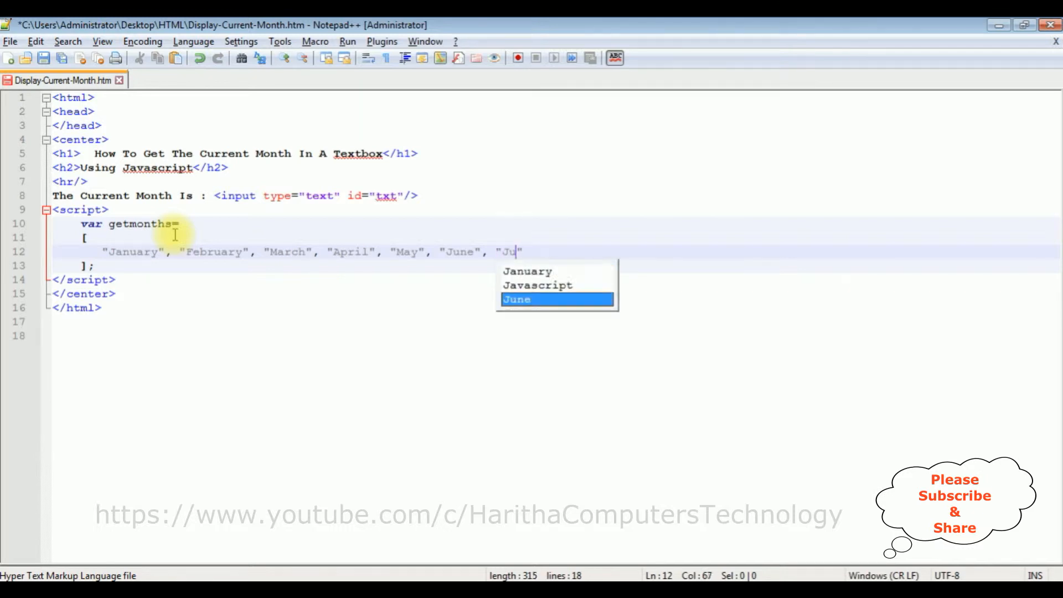
text(ly",)
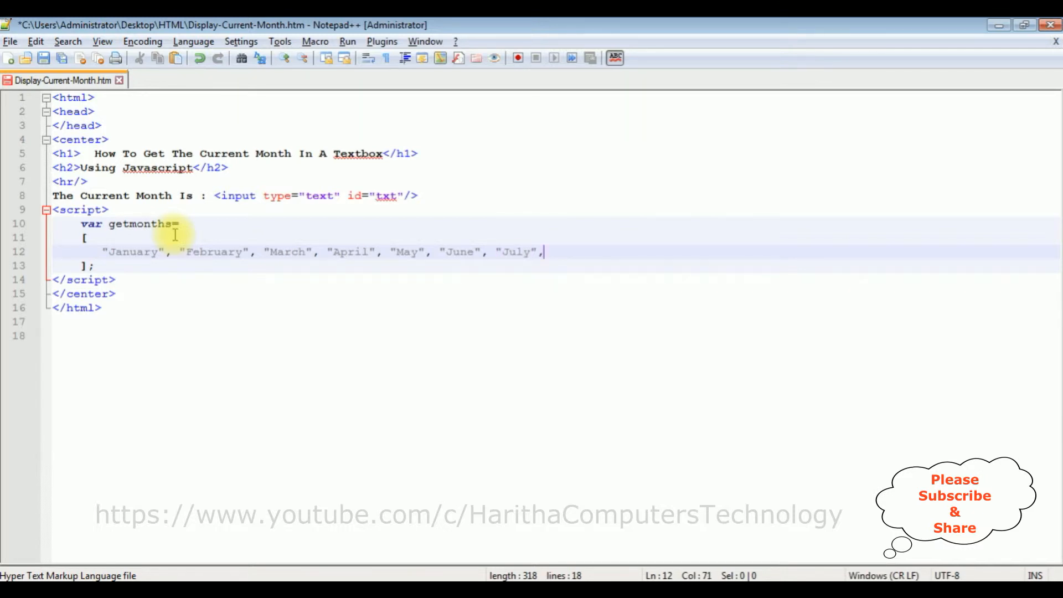
text("Aug")
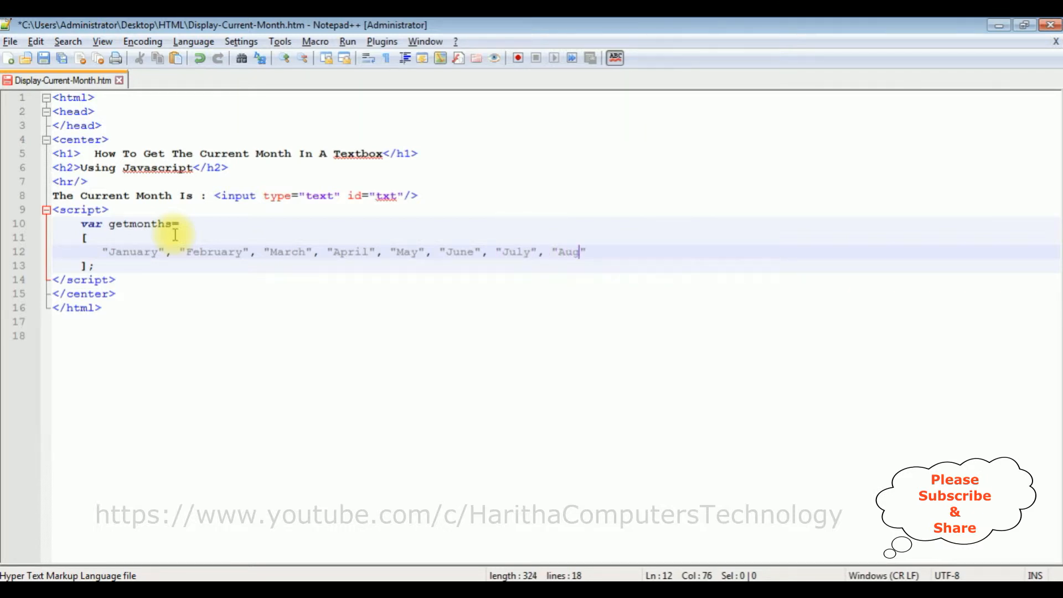
text(ust",)
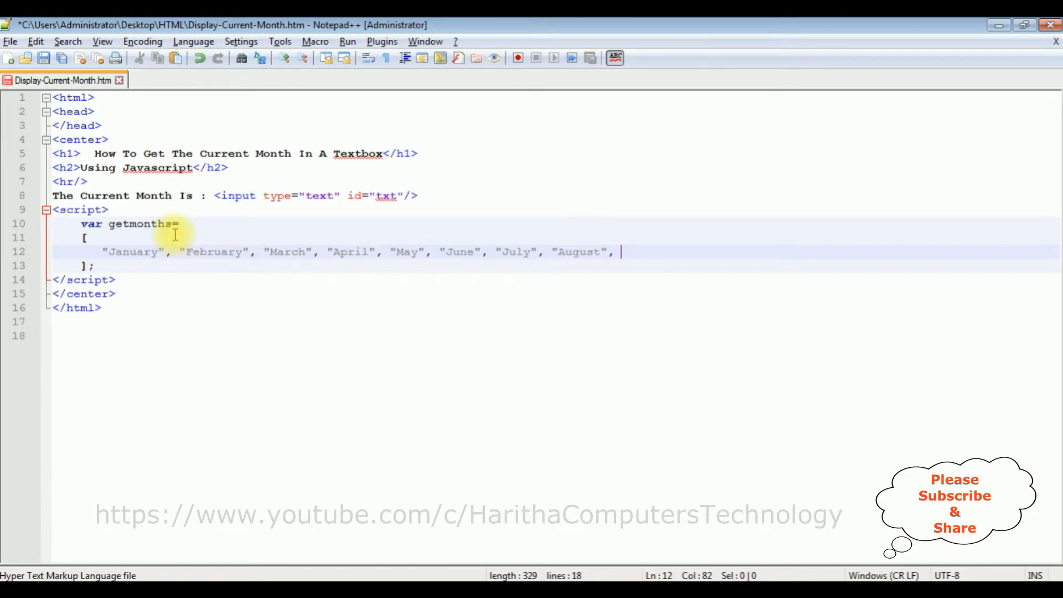
text("")
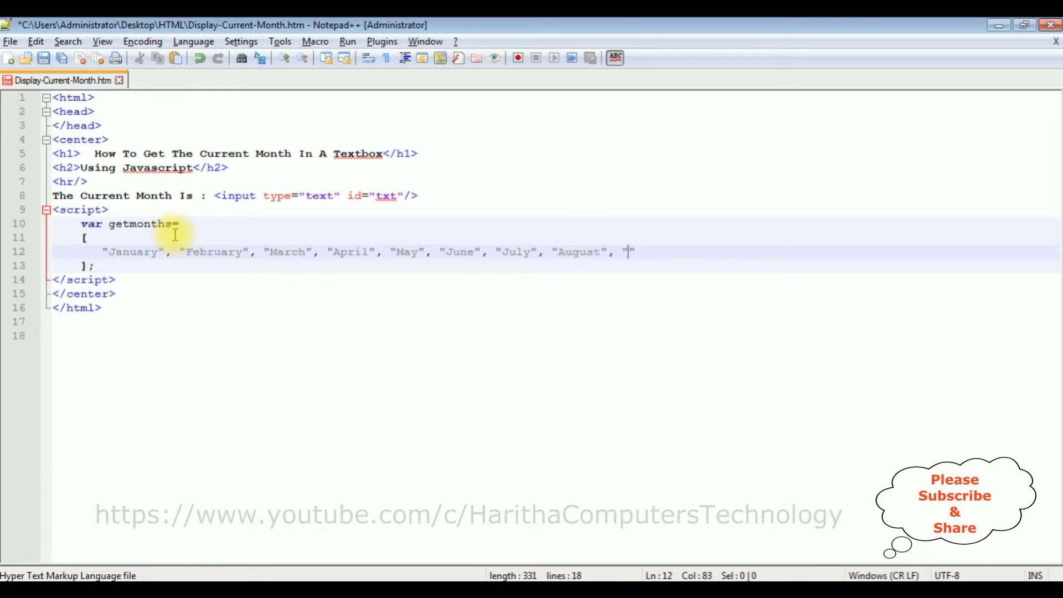
text(Septemb)
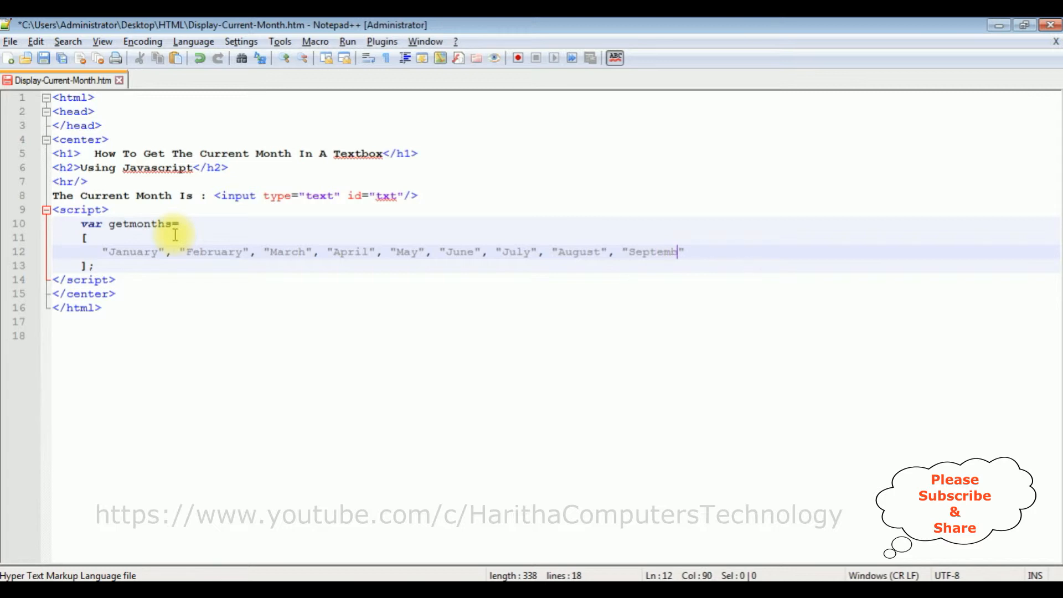
text(er",)
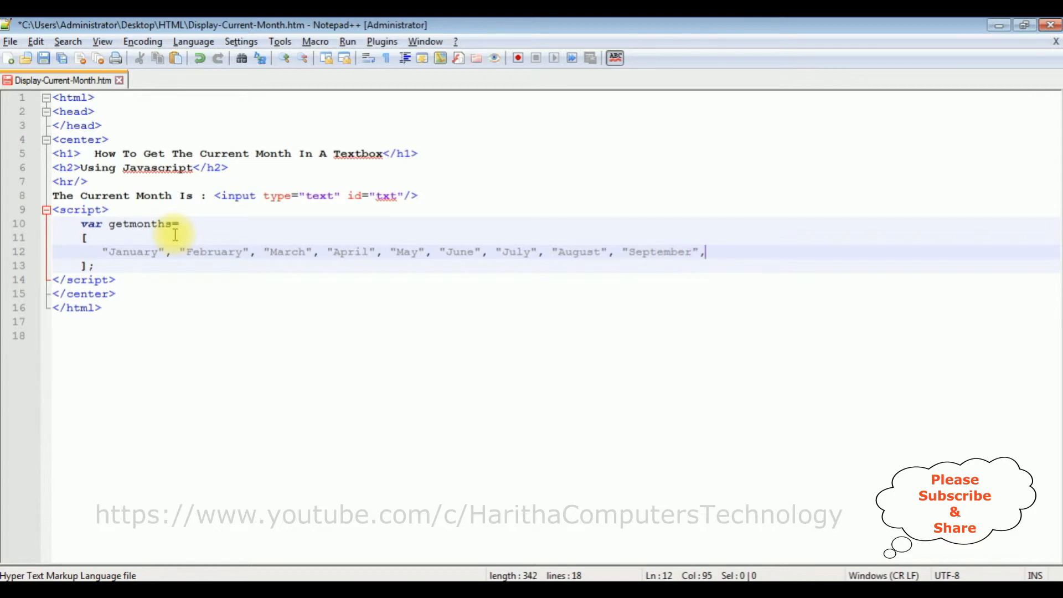
text("Oct)
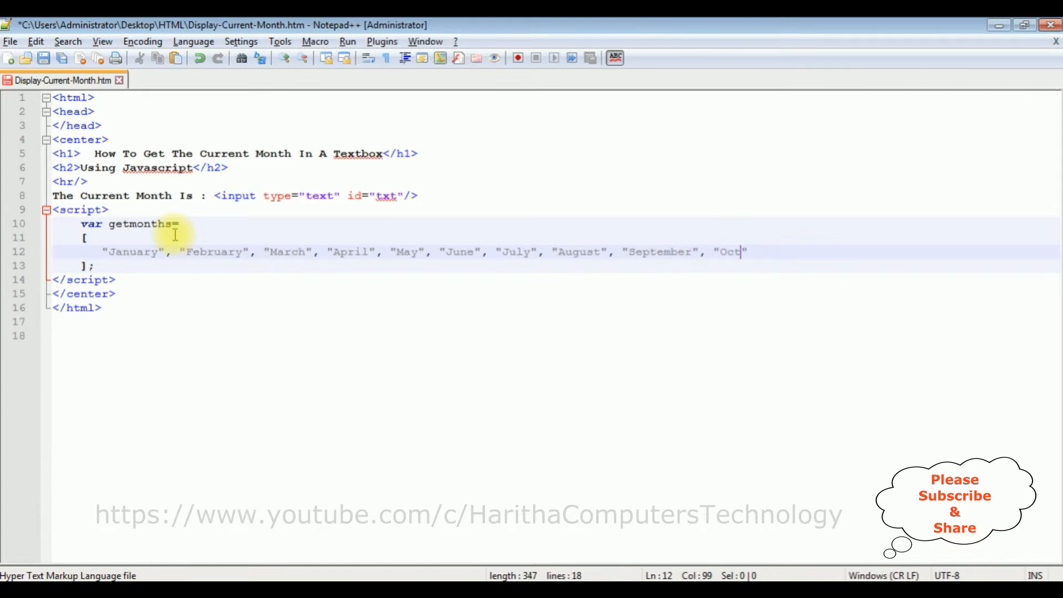
text(ober)
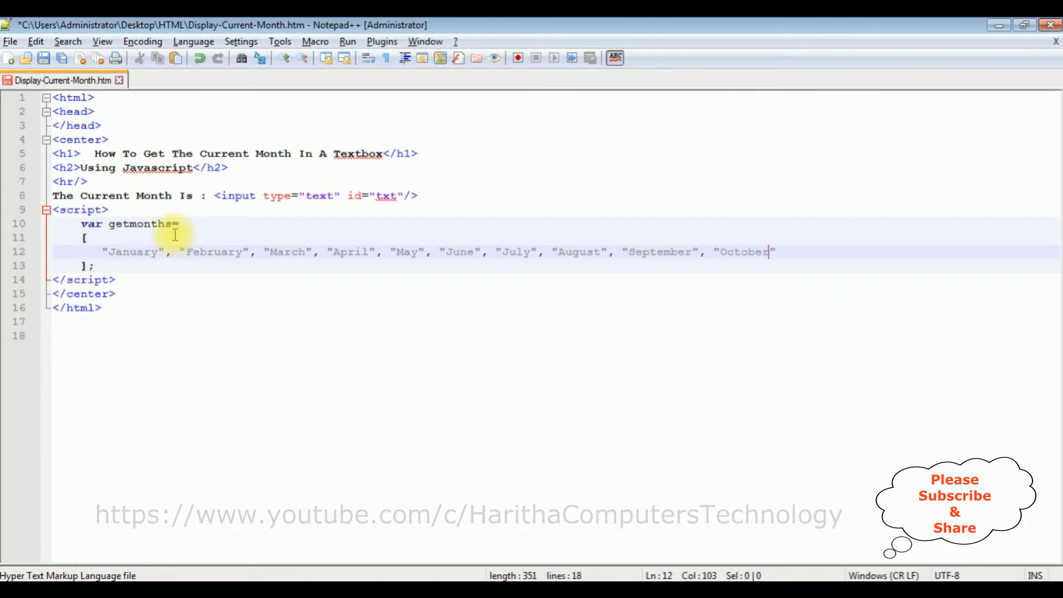
text(, "")
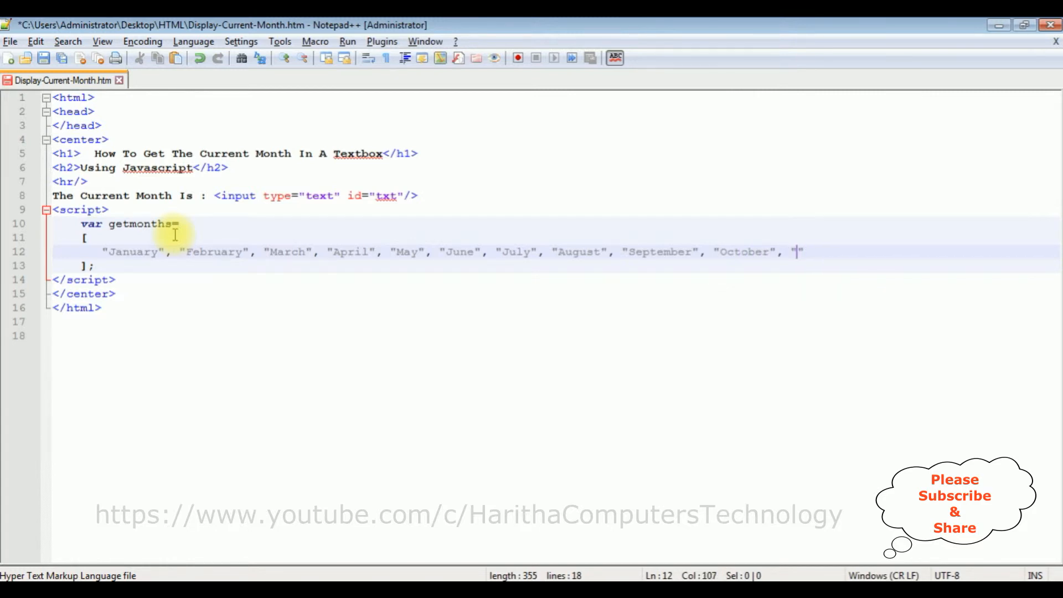
text(November)
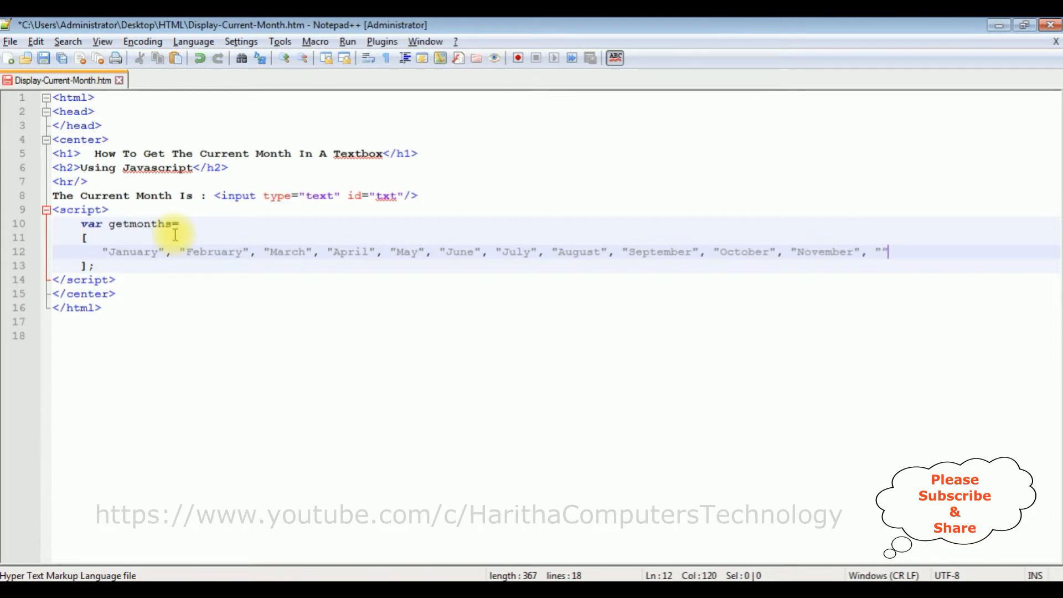
text(Dec)
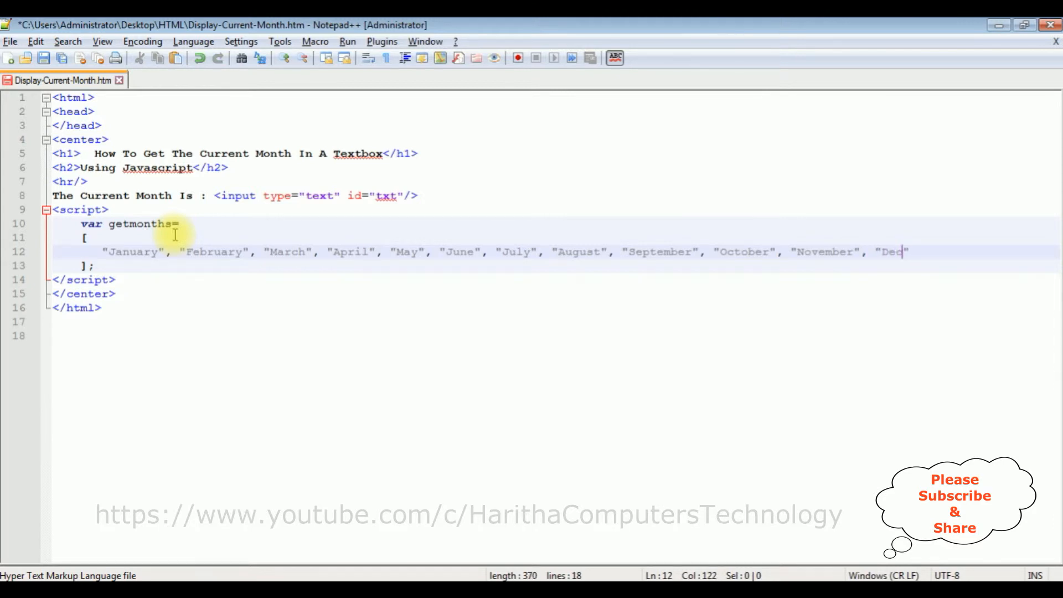
text(ember")
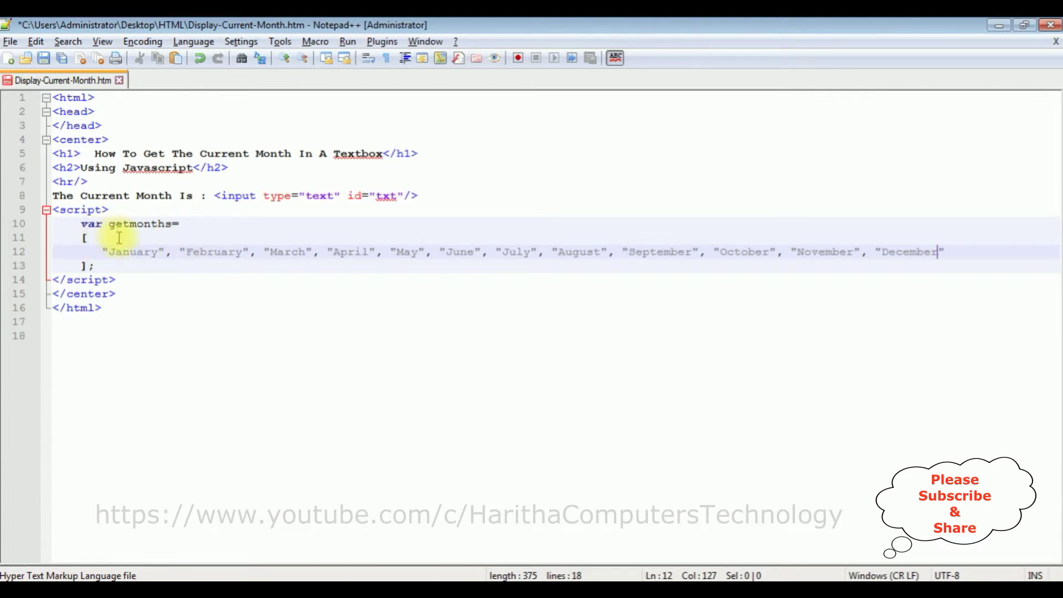
key(Enter)
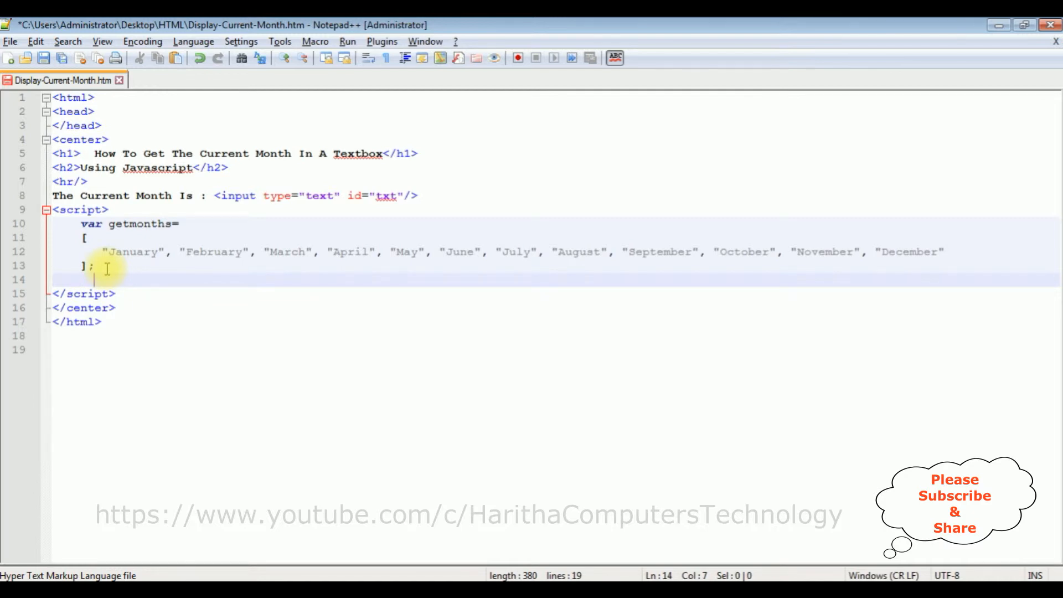
- Declare var d=new Date() on the line below the month array
text(v)
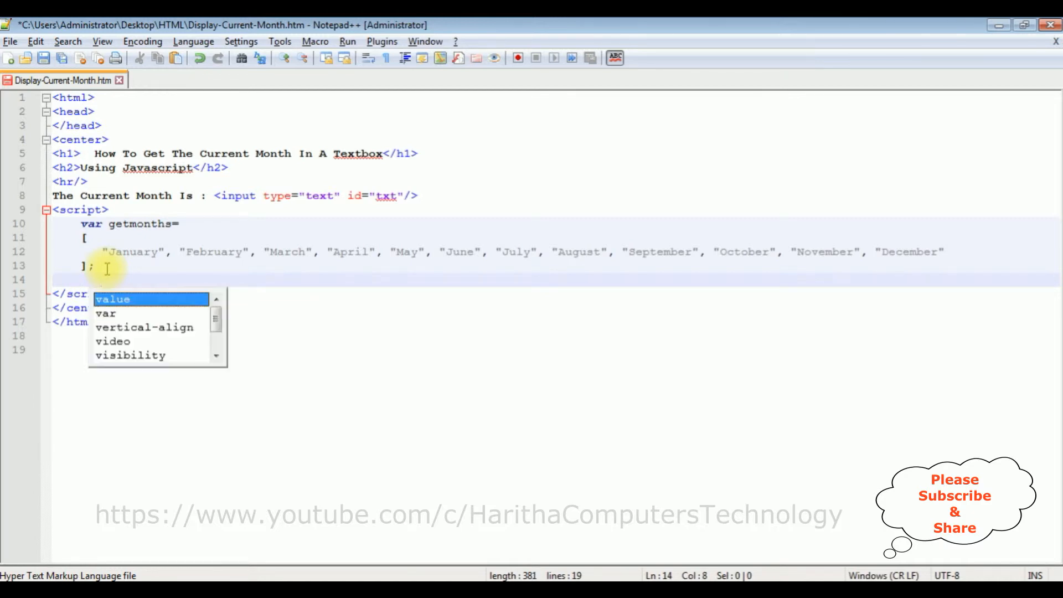
text(var d)
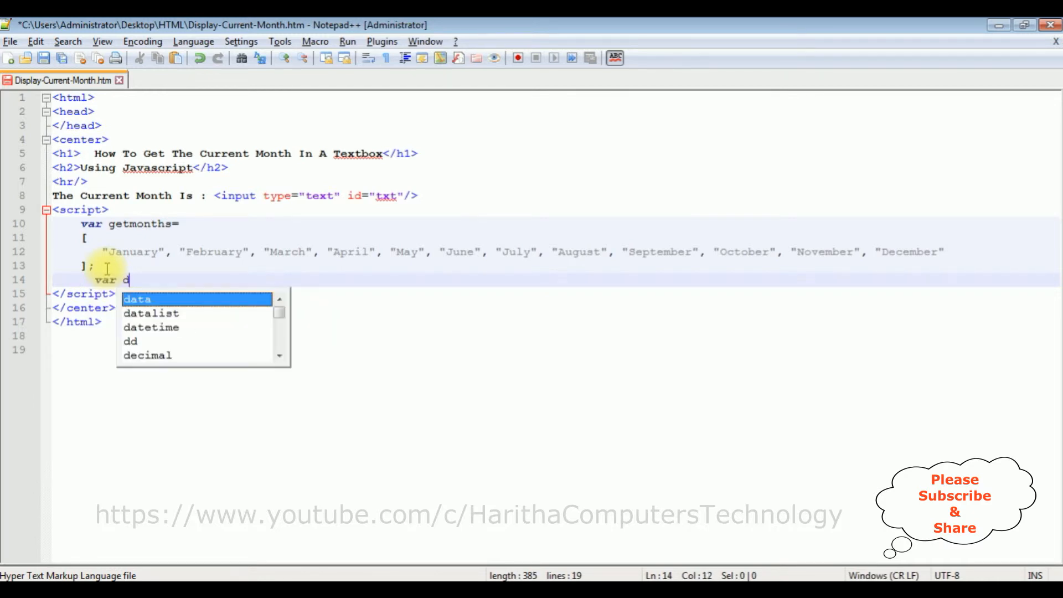
text(=new)
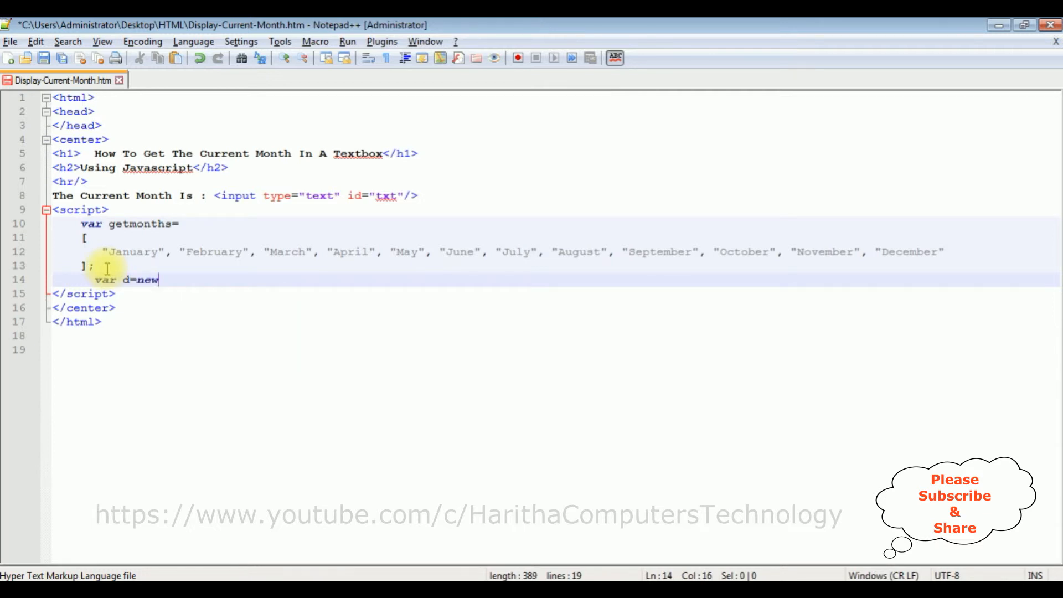
text(D)
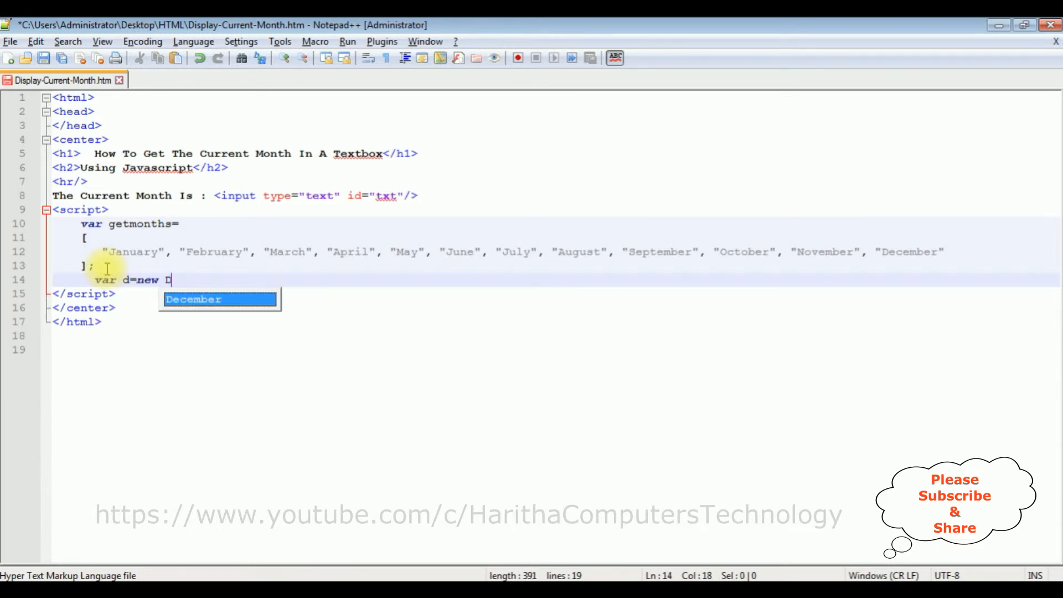
text(ate();)
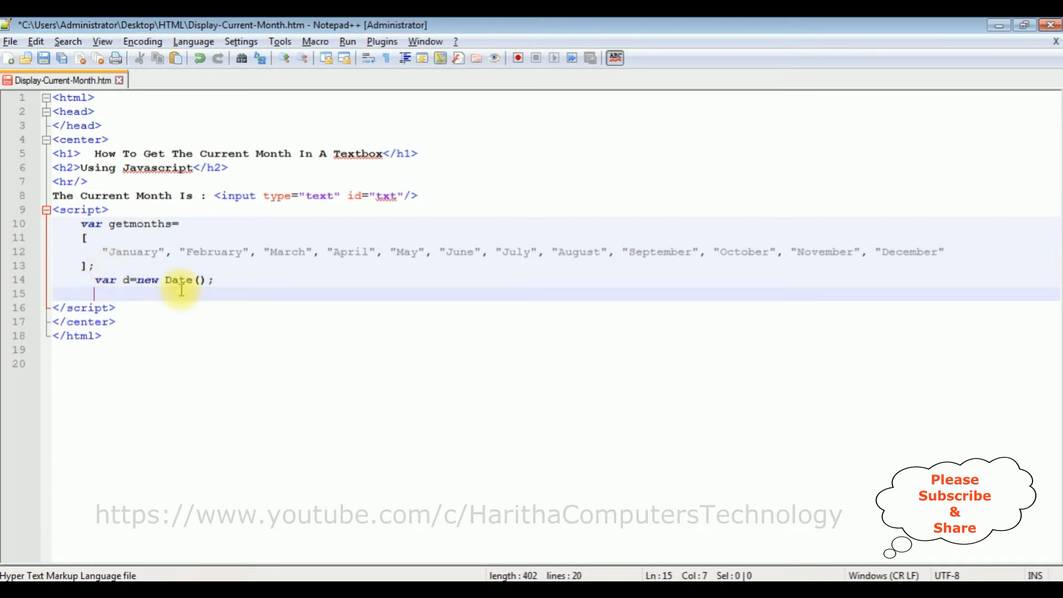
mouse_move(384, 202)
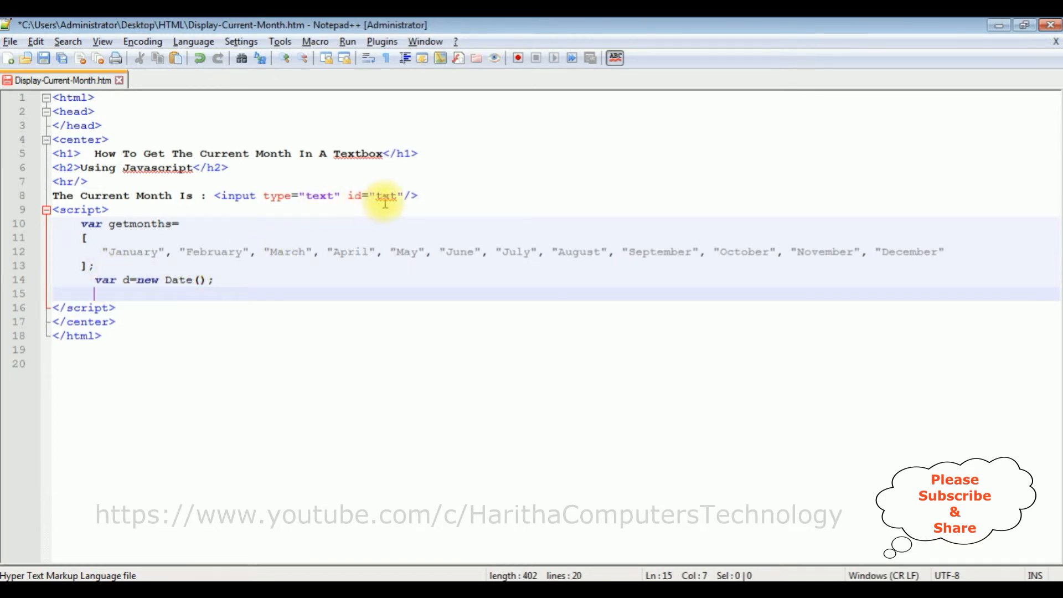
mouse_move(406, 341)
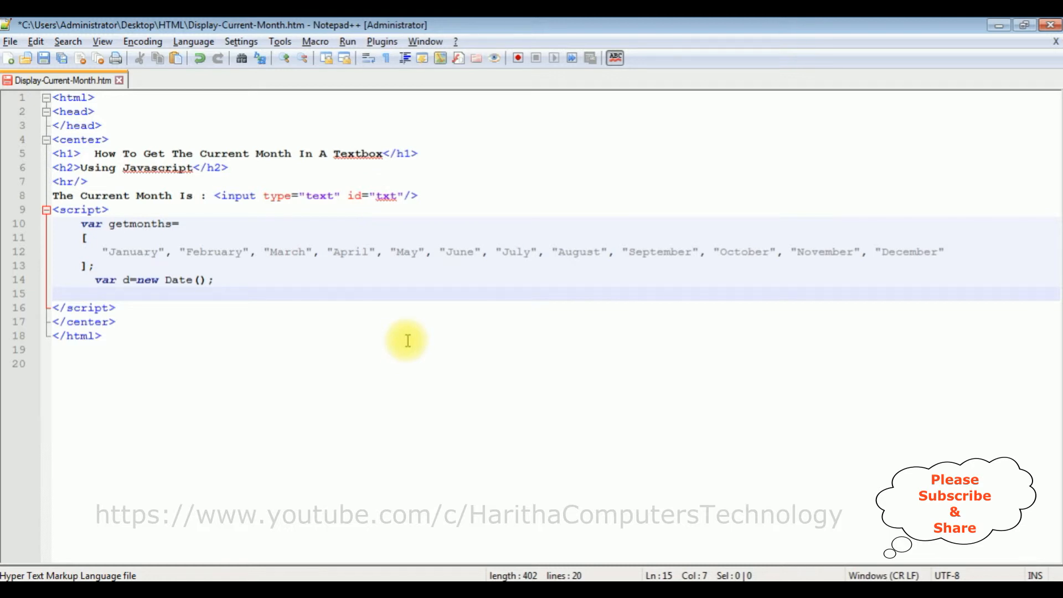
- Write document.getElementById("txt").value on line 15 to target the textbox
text(document.)
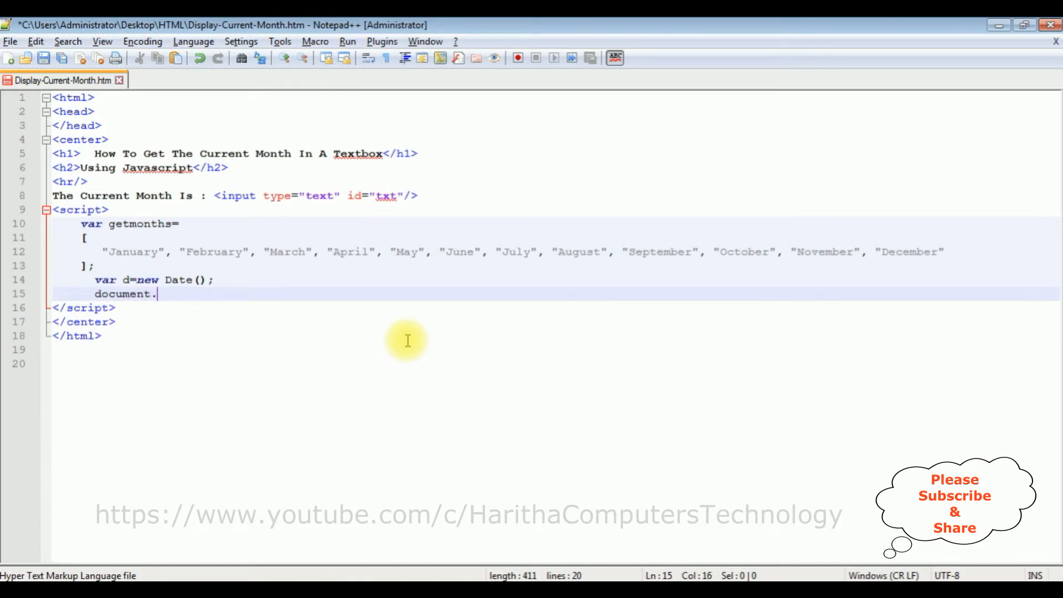
text(getElement)
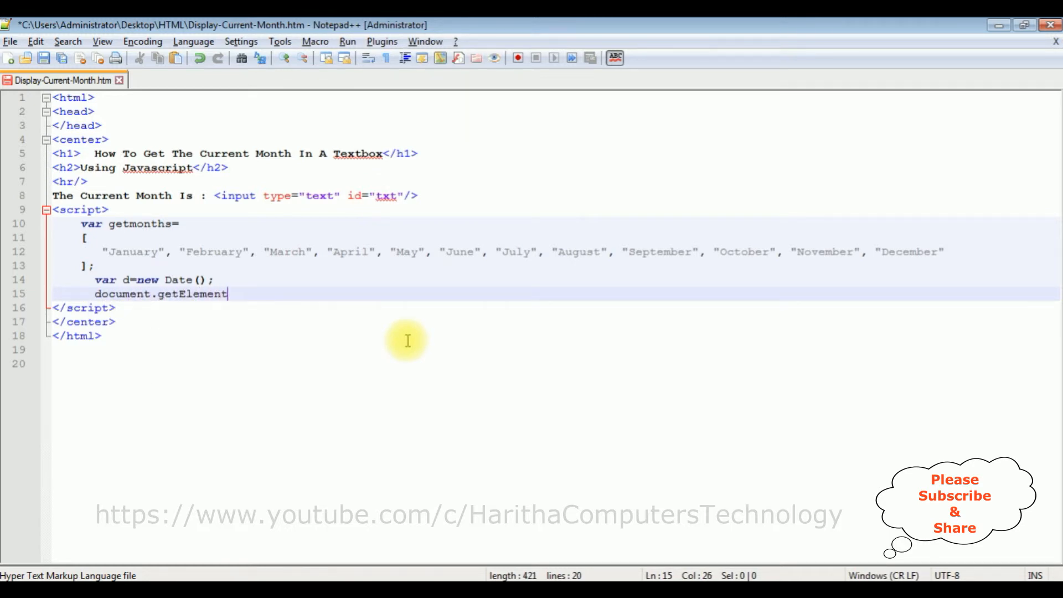
text(ById()
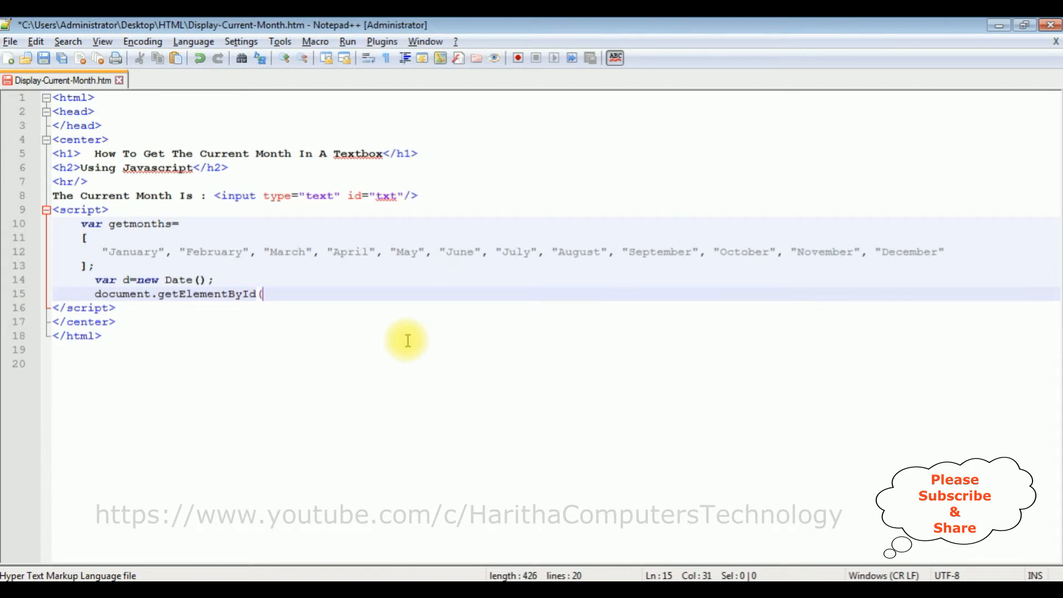
text("")
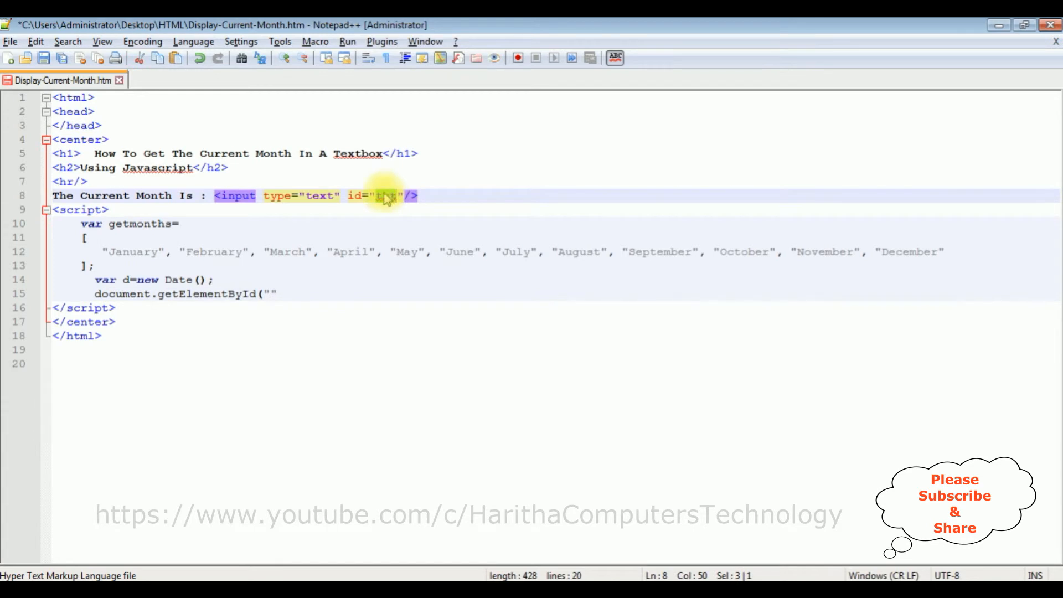
text(txt)
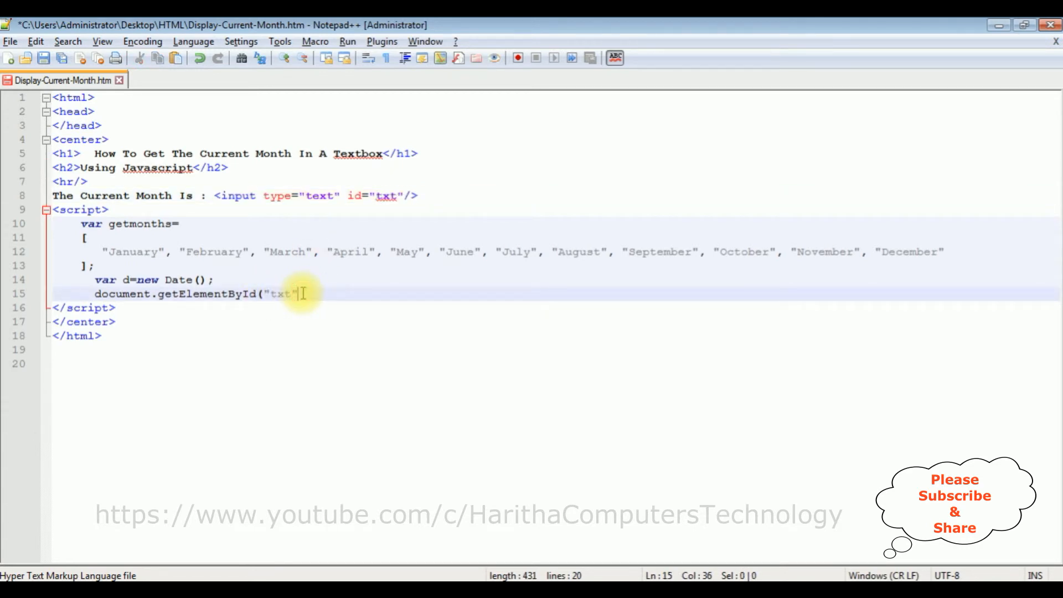
text().)
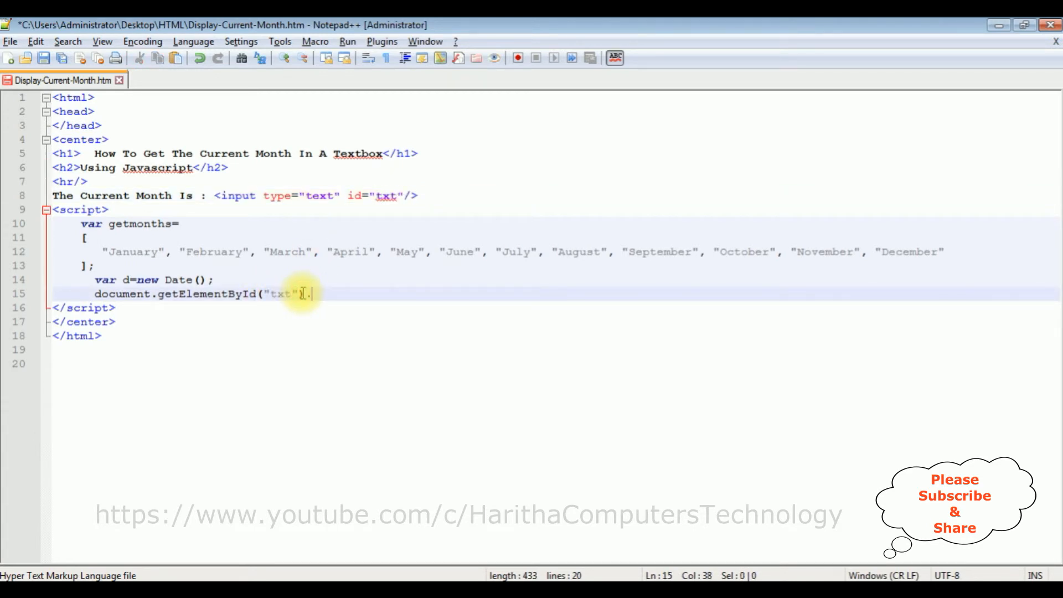
text(.value=)
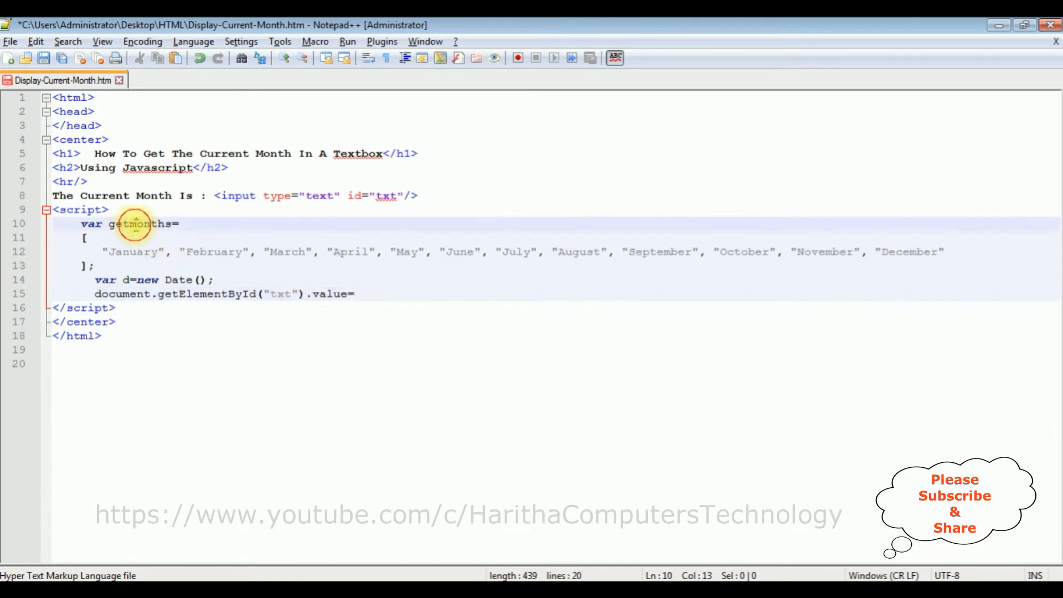
- Assign it getmonths[d.getMonth()]; so the textbox receives the current month name
click(369, 293)
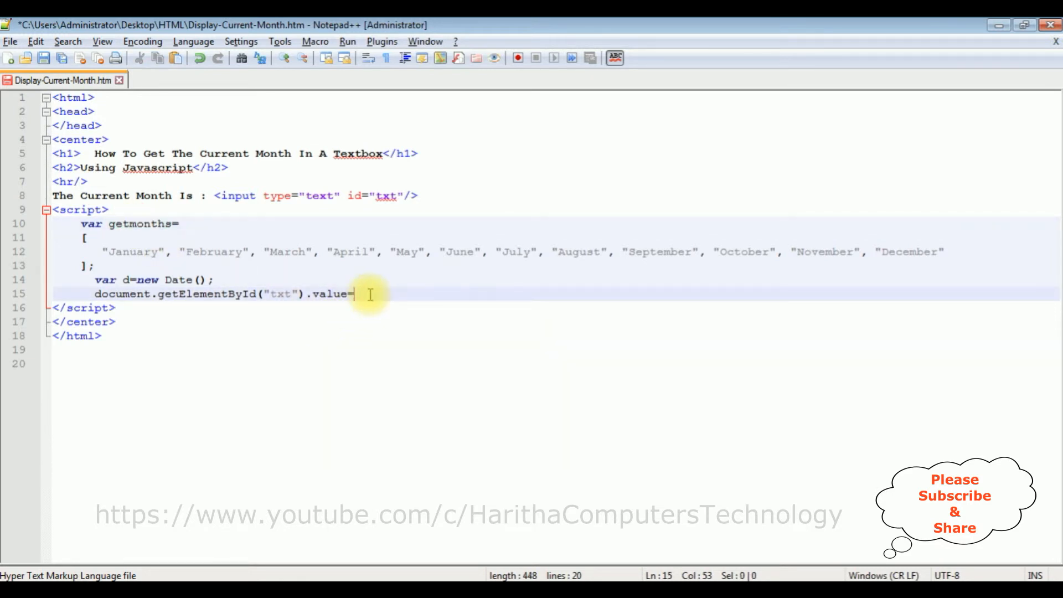
text(getmonths[])
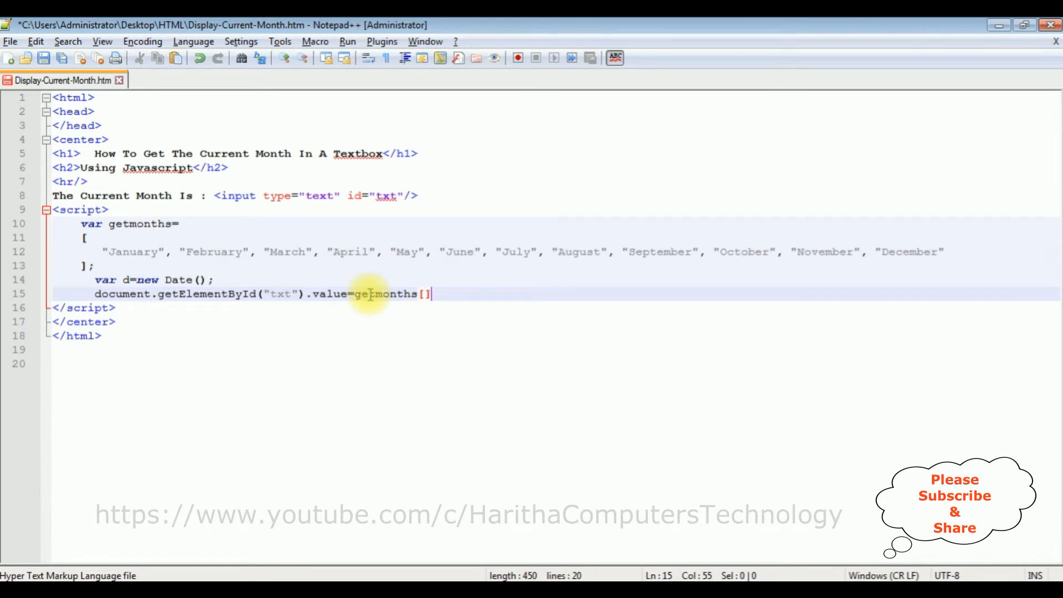
text(d)
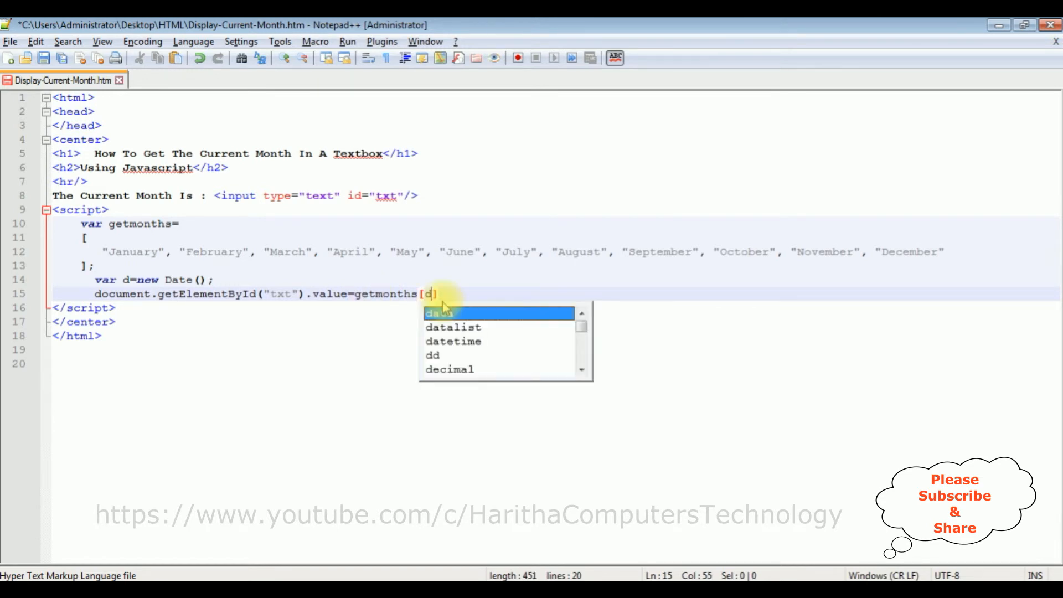
text(.getMonth()
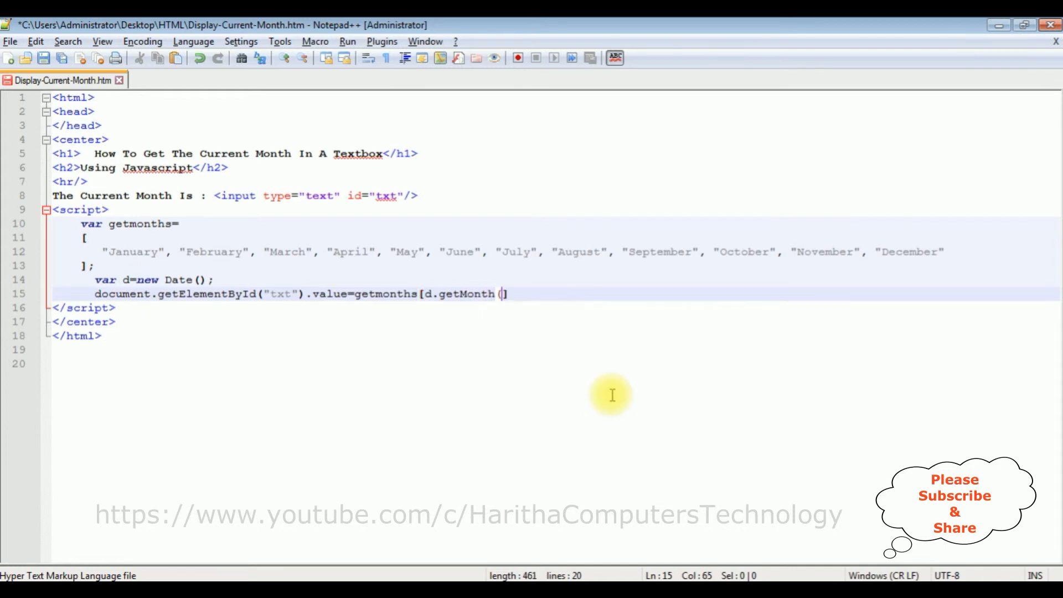
text())
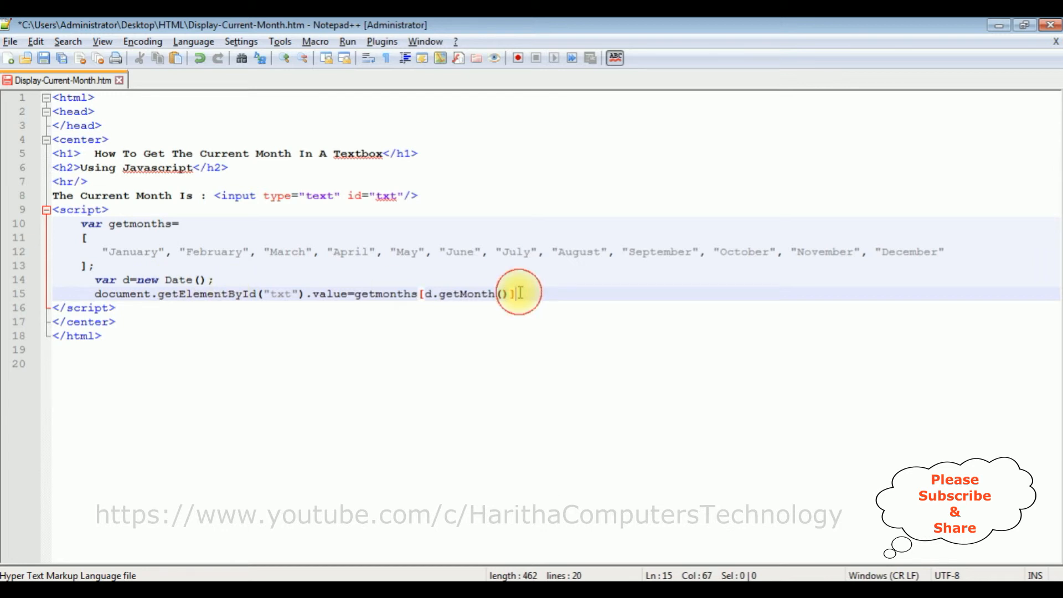
text(;)
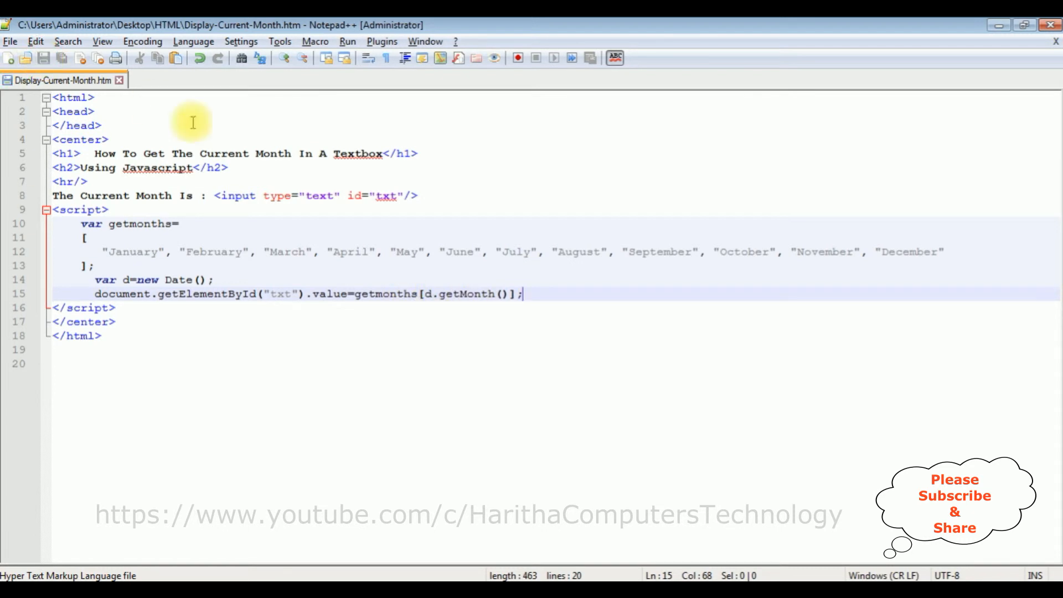
mouse_move(197, 449)
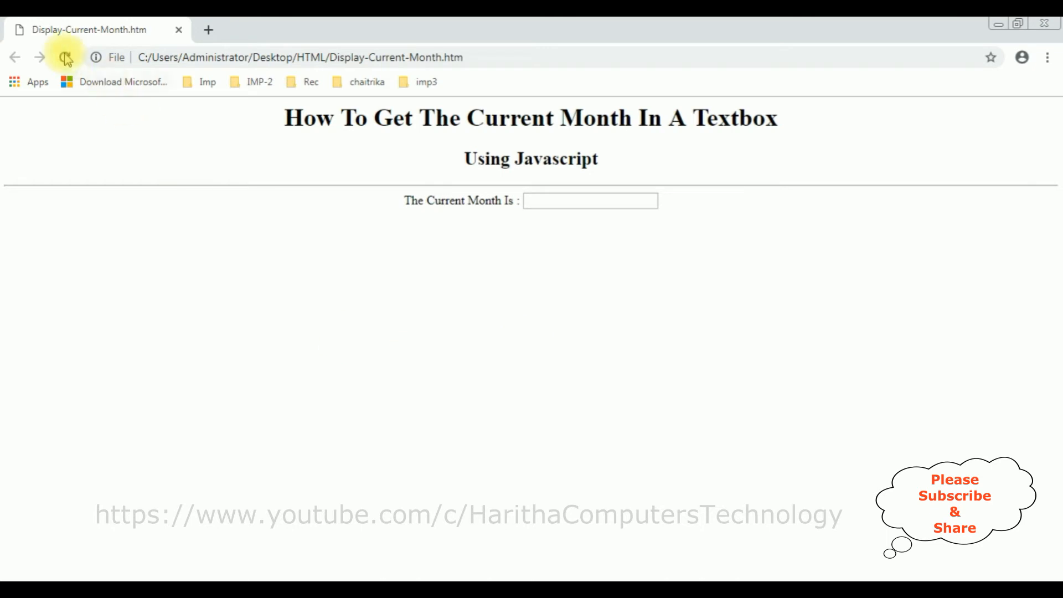
- Reload the page in Chrome so the textbox shows March
click(64, 58)
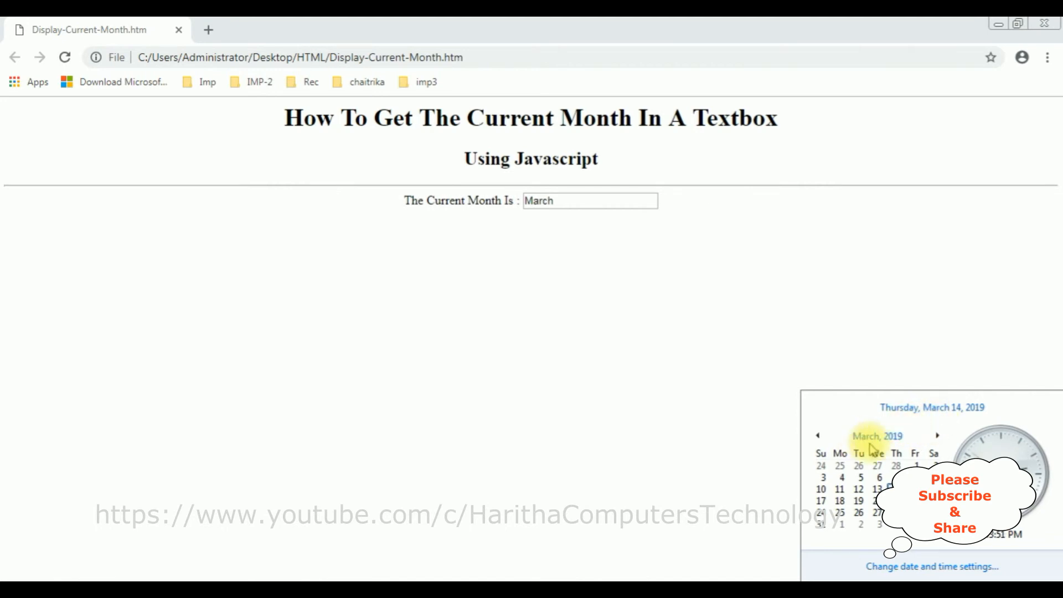
mouse_move(972, 448)
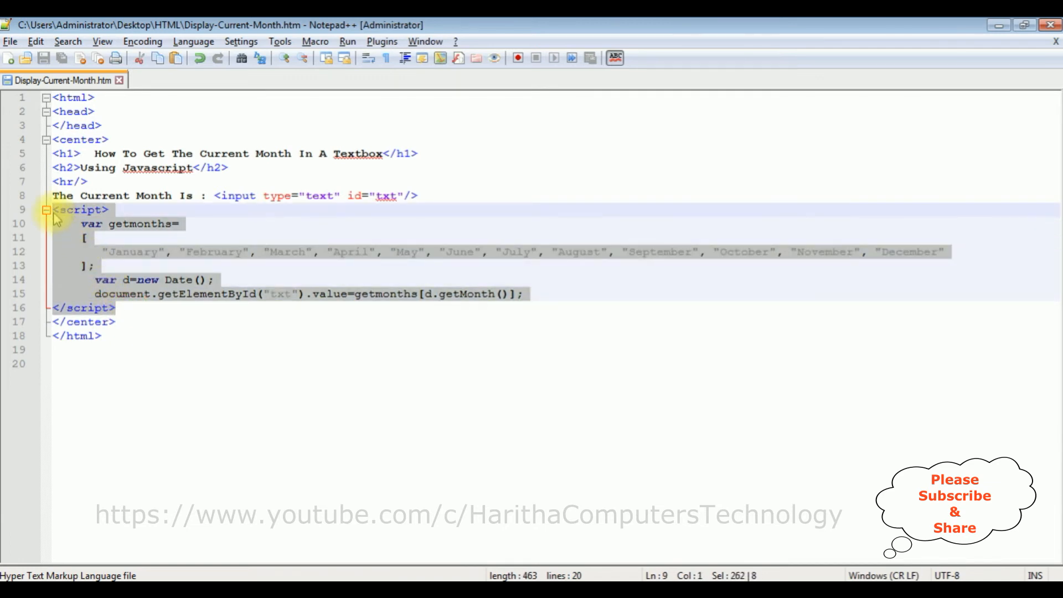
- Move the script block from after the textbox into the head section and save
key(Delete)
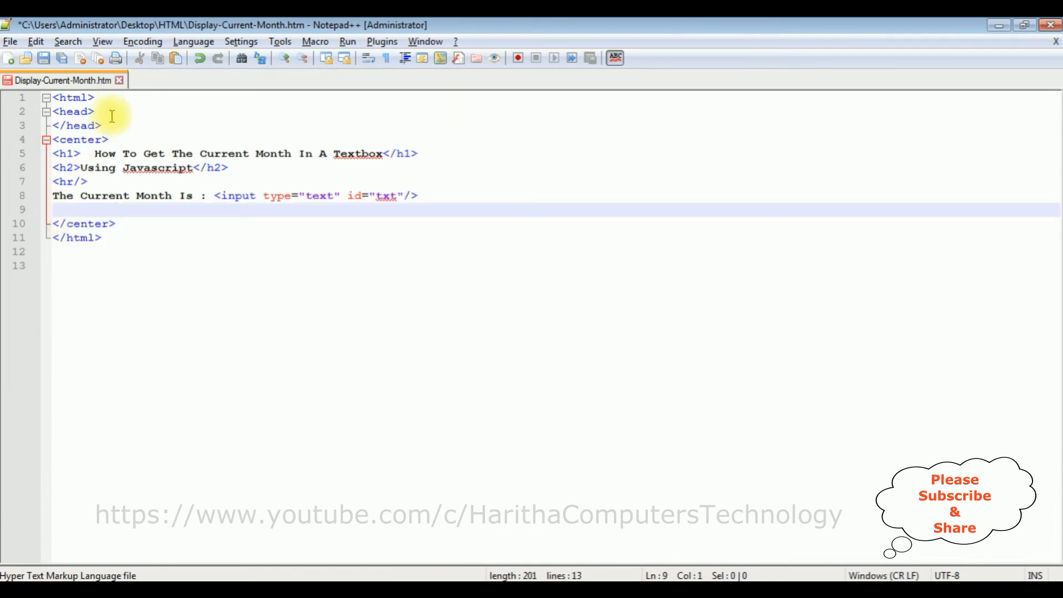
key(Enter)
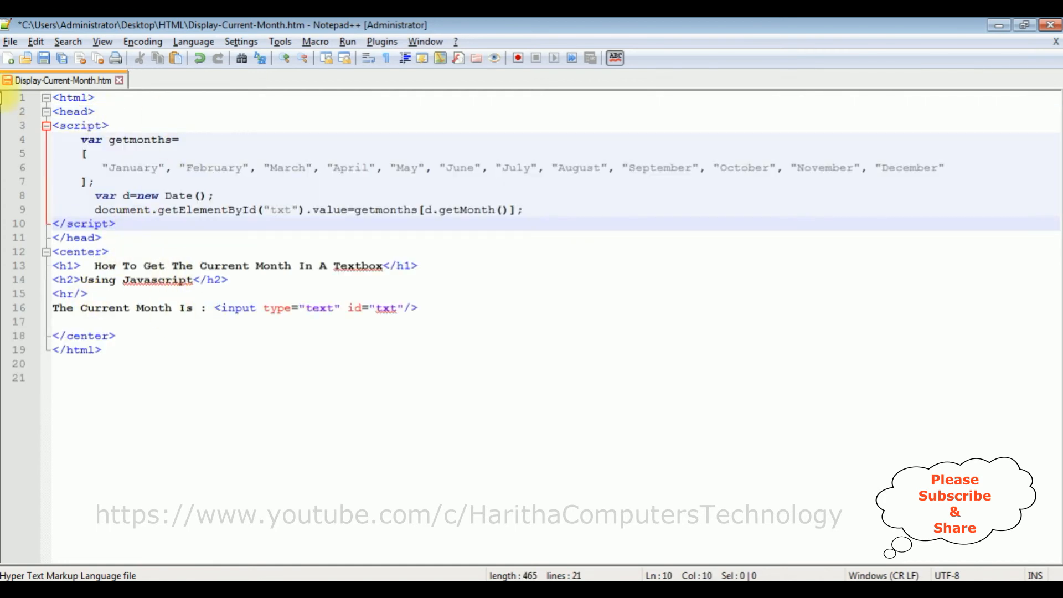
click(42, 57)
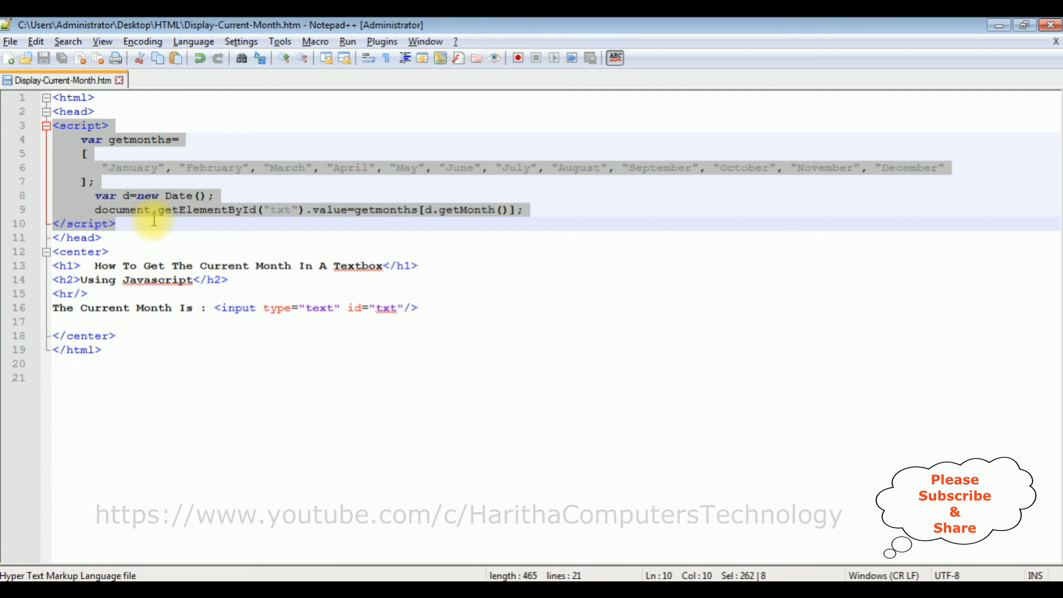
- Return the script block below the textbox, save, and highlight March in the Chrome textbox
key(Delete)
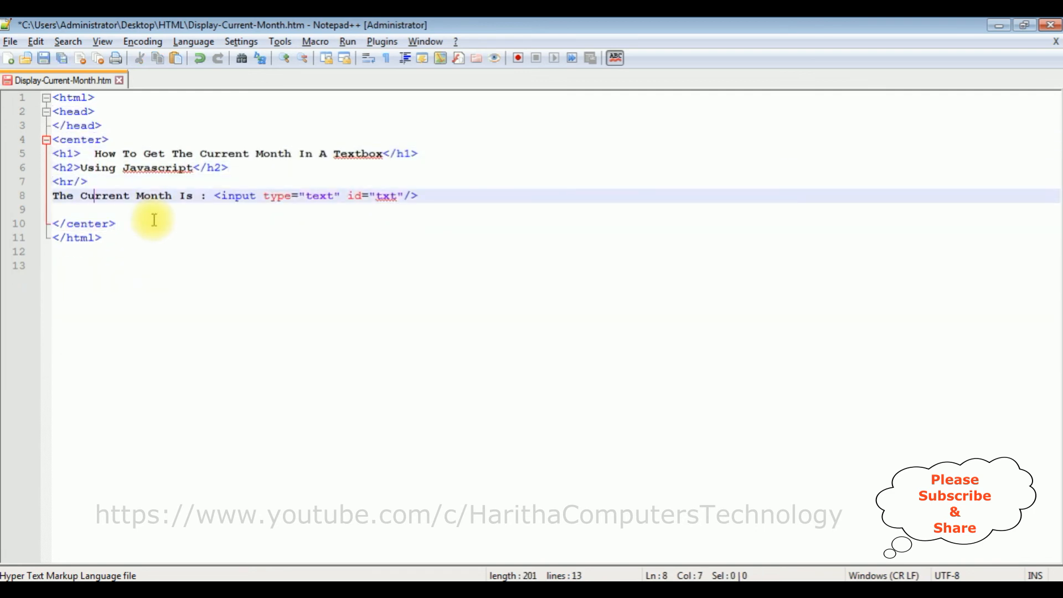
text(<script>)
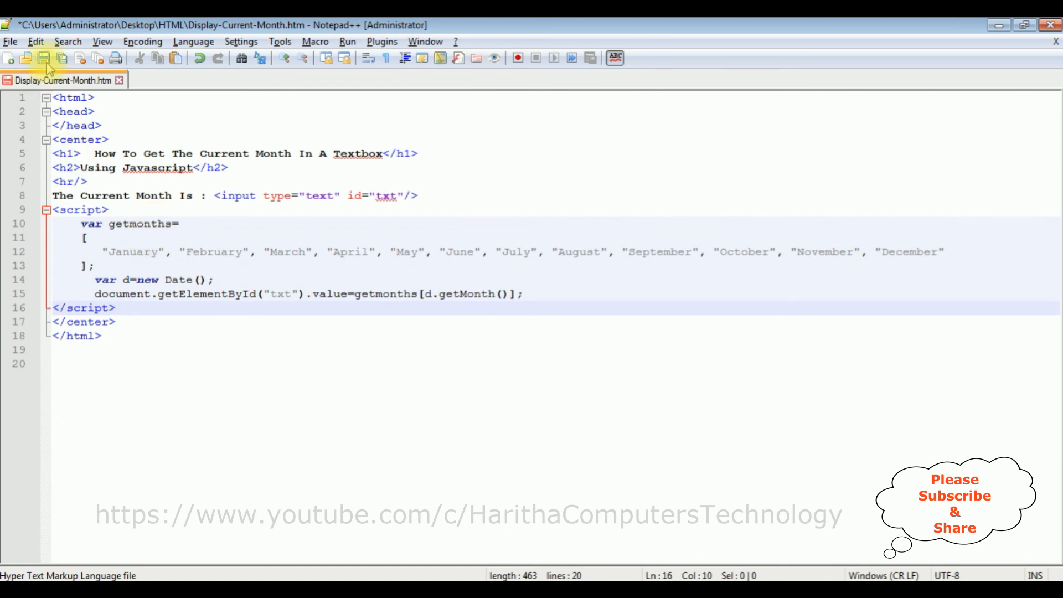
click(47, 57)
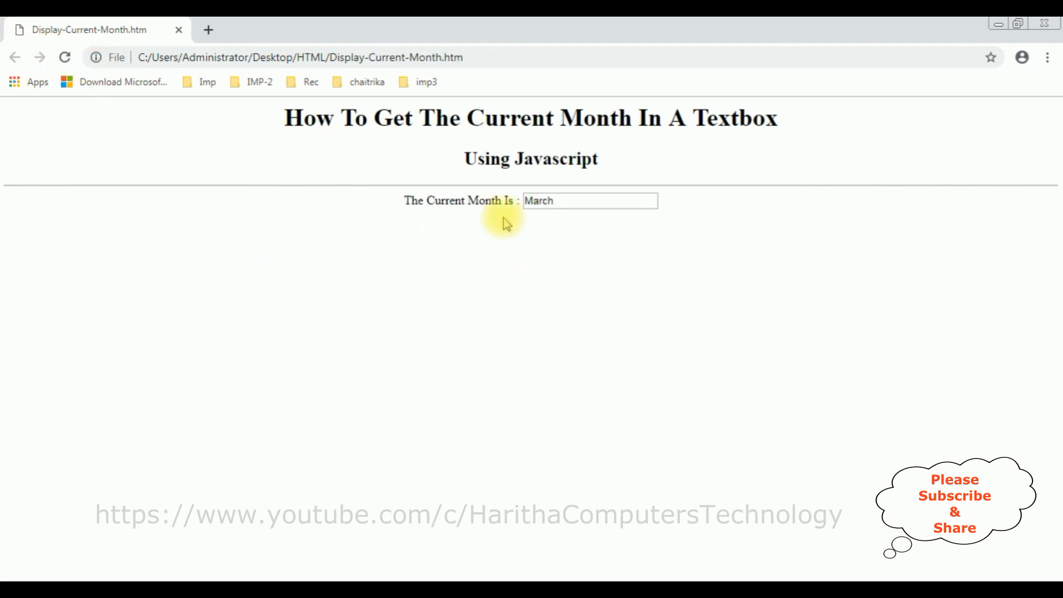
double_click(539, 200)
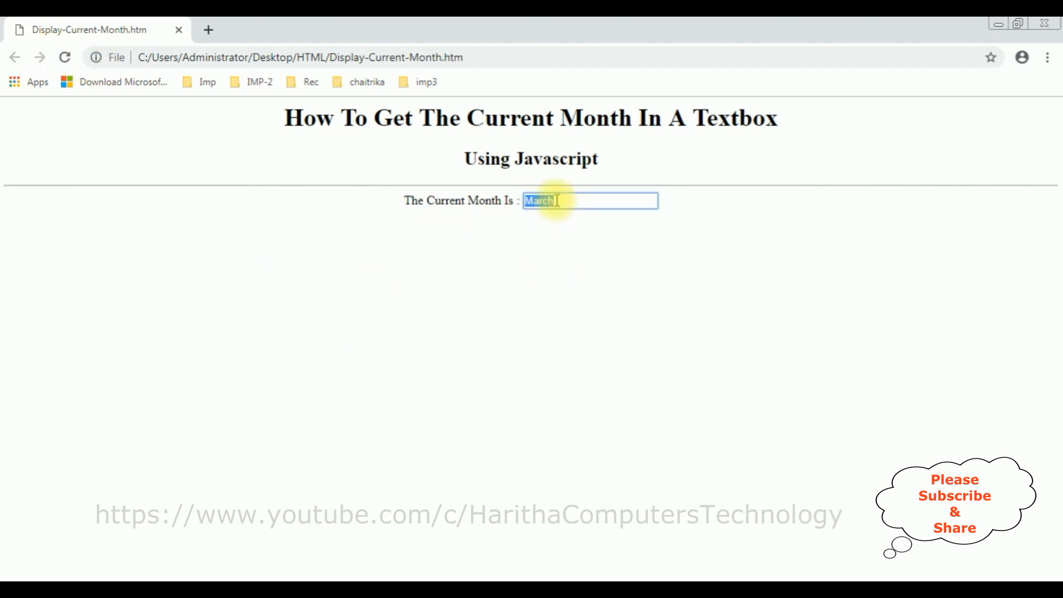